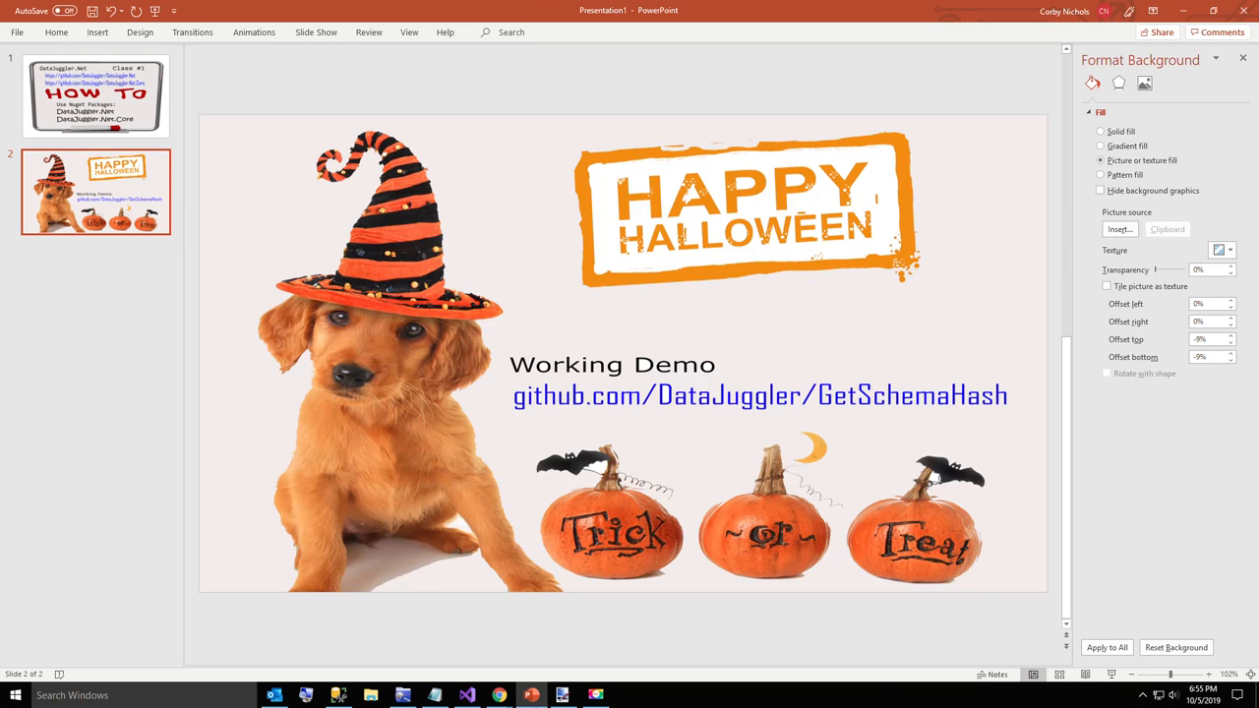
Run the DataJuggler.Net.NugetDemo project to show the GetSchemaHash demo form, then close it.
click(466, 695)
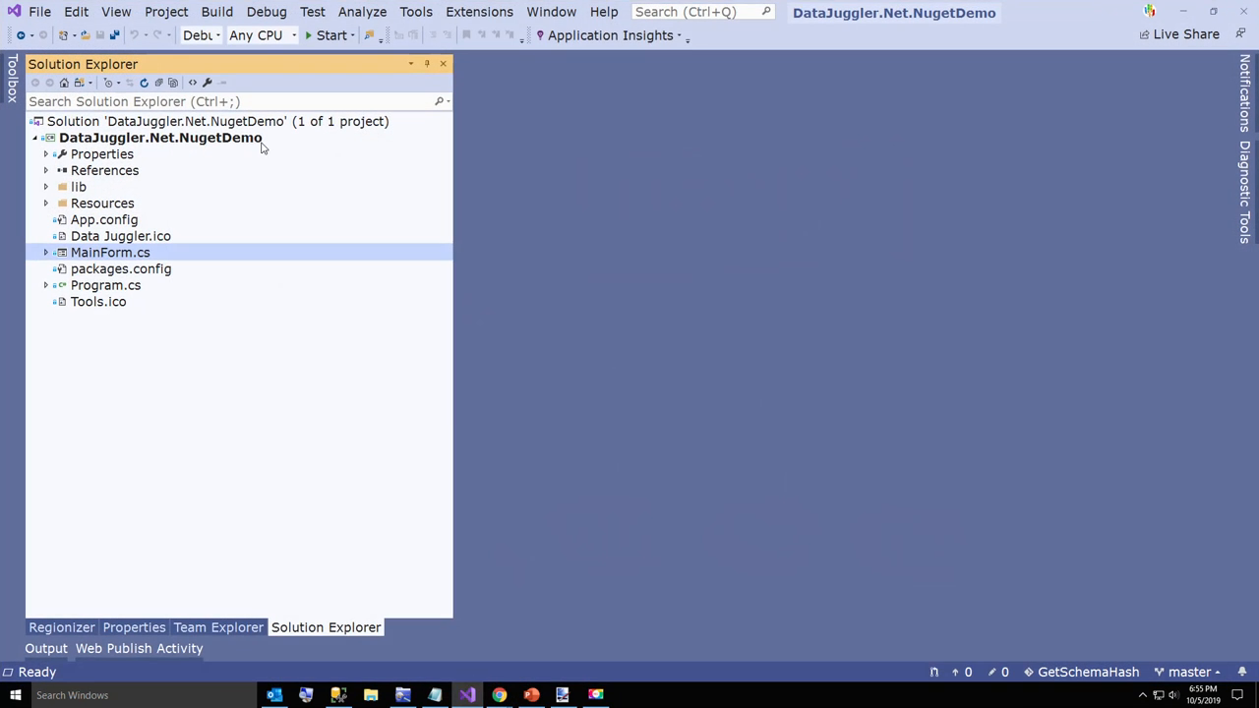
click(266, 12)
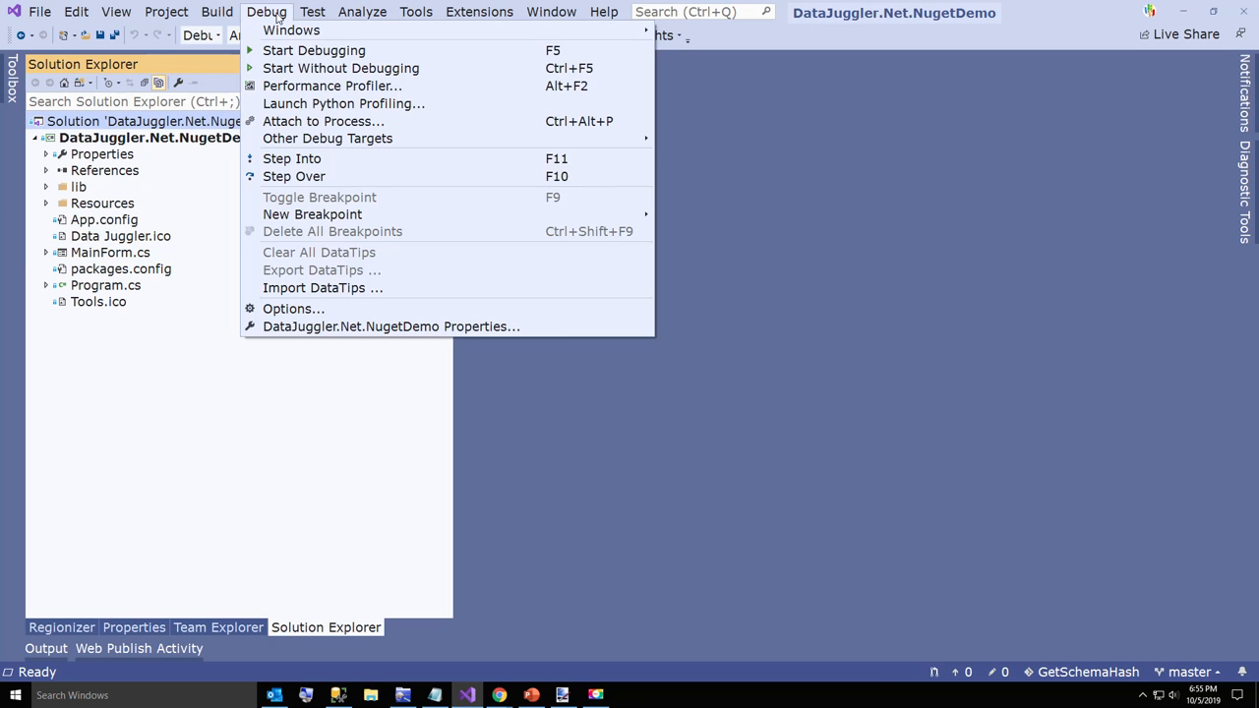
click(313, 50)
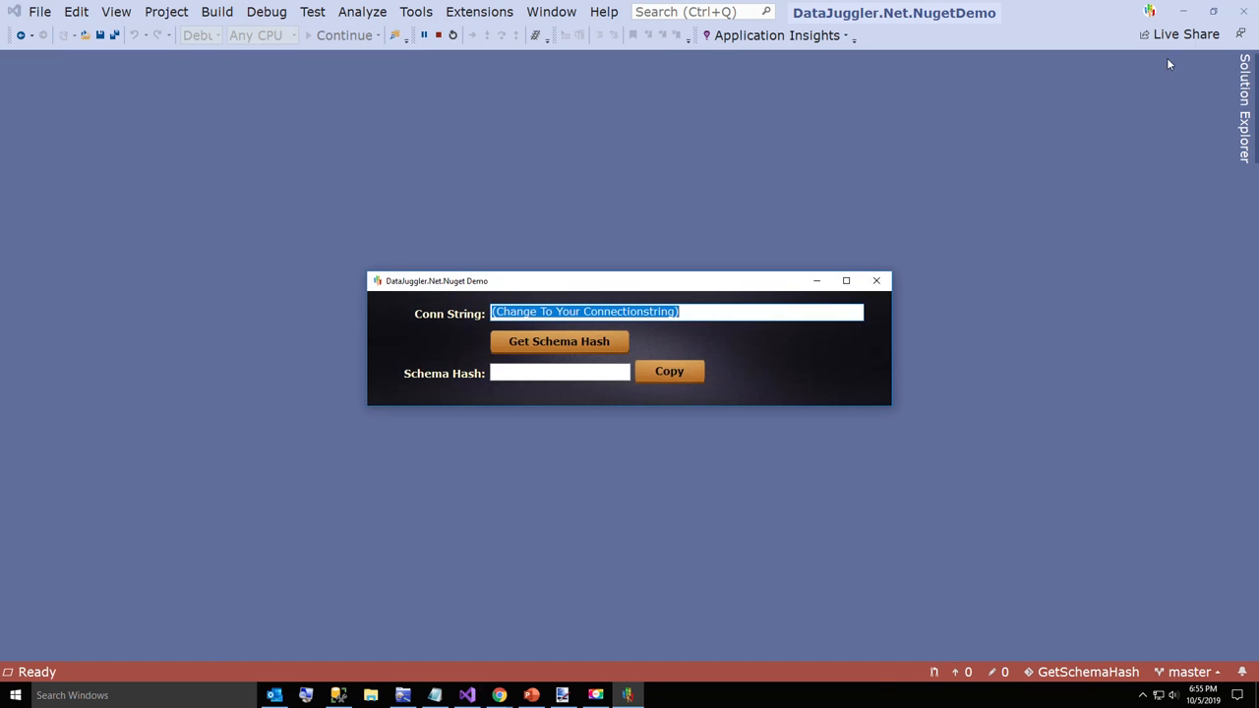
click(531, 695)
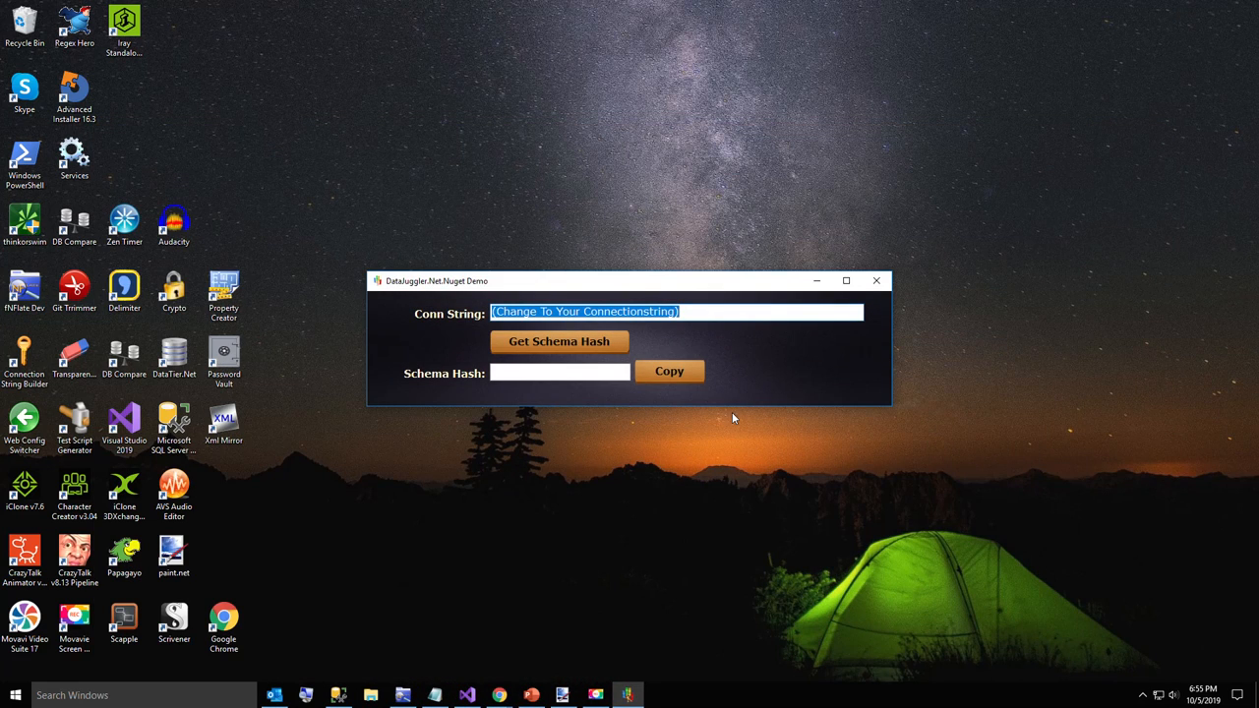
mouse_move(761, 394)
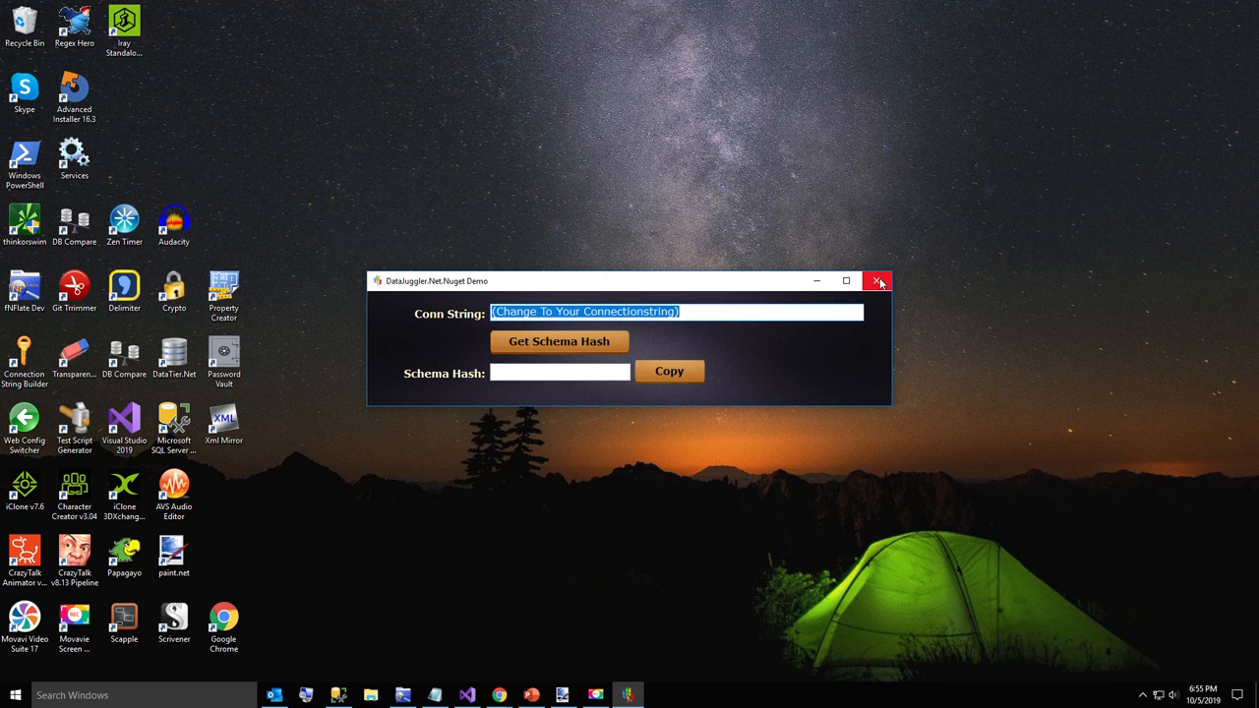
click(879, 281)
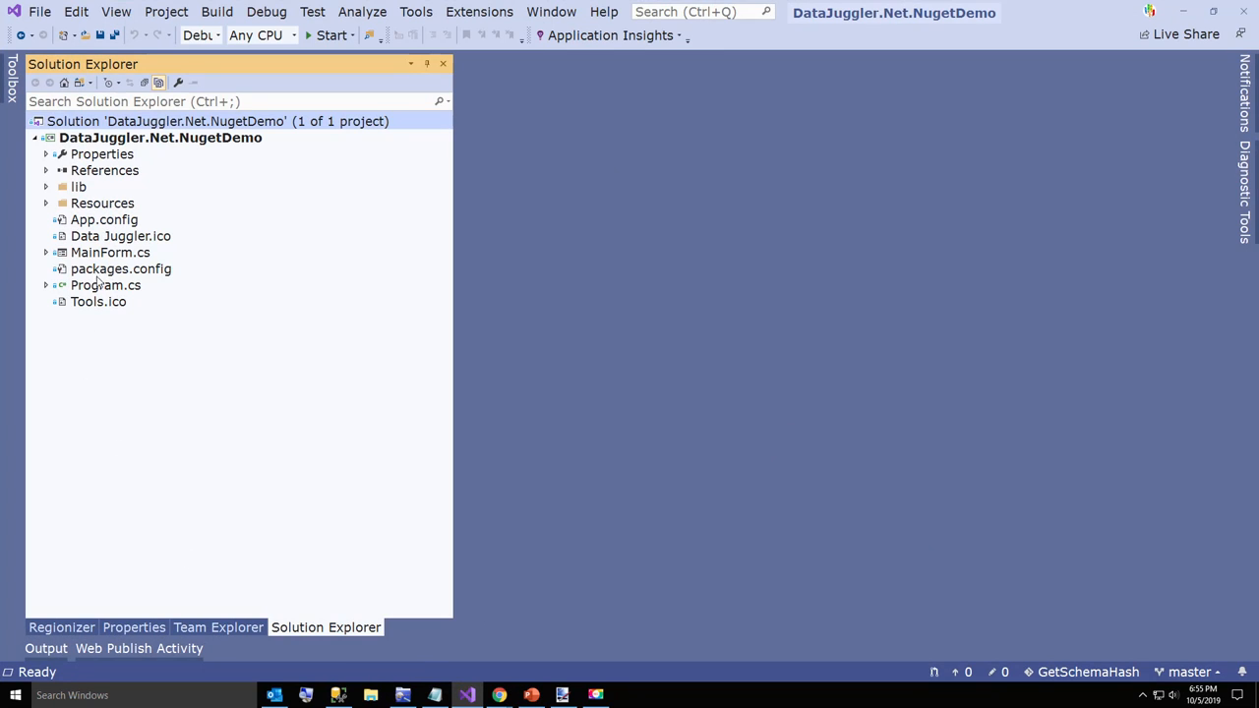
Launch Connection String Builder and enter the database name DataTier.Net.Database.
double_click(103, 219)
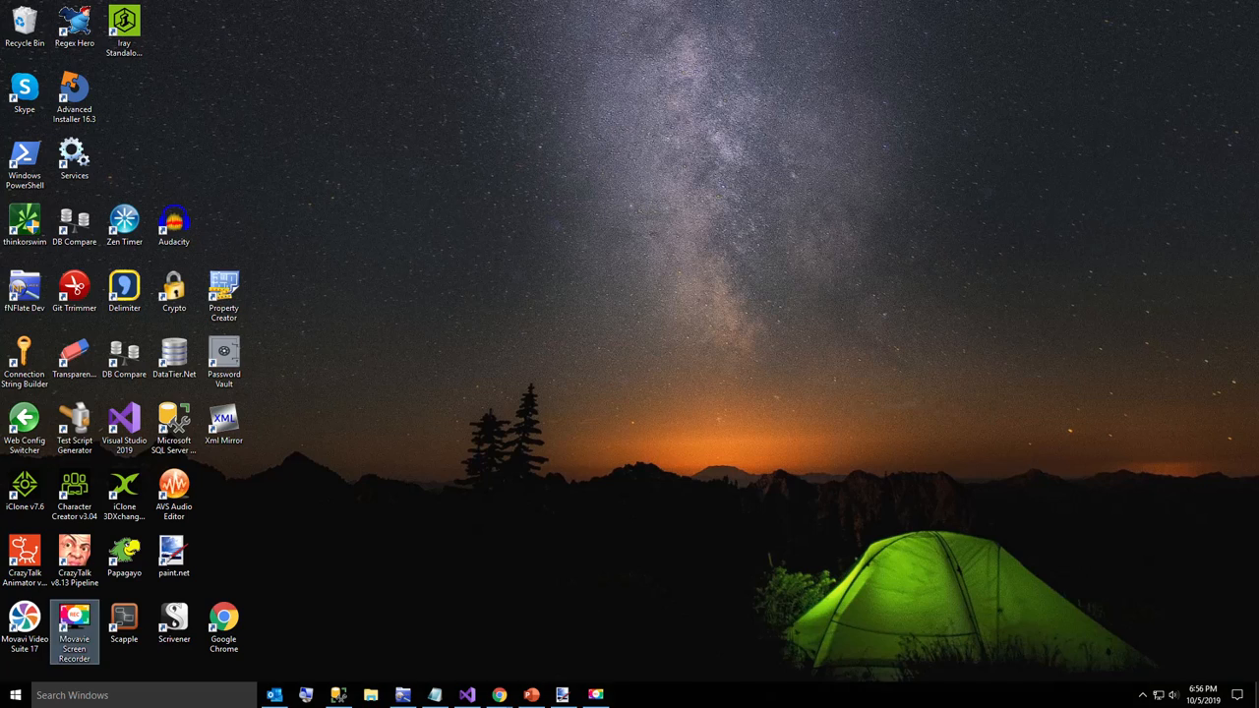
double_click(25, 354)
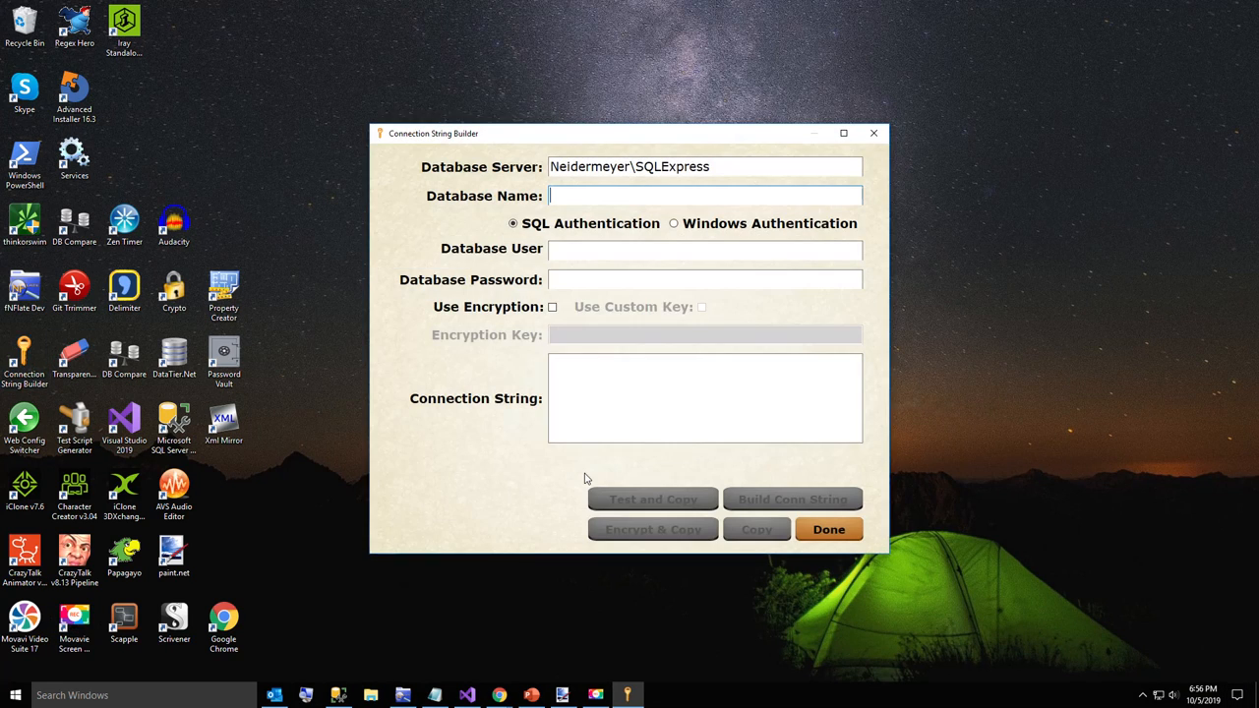
mouse_move(651, 229)
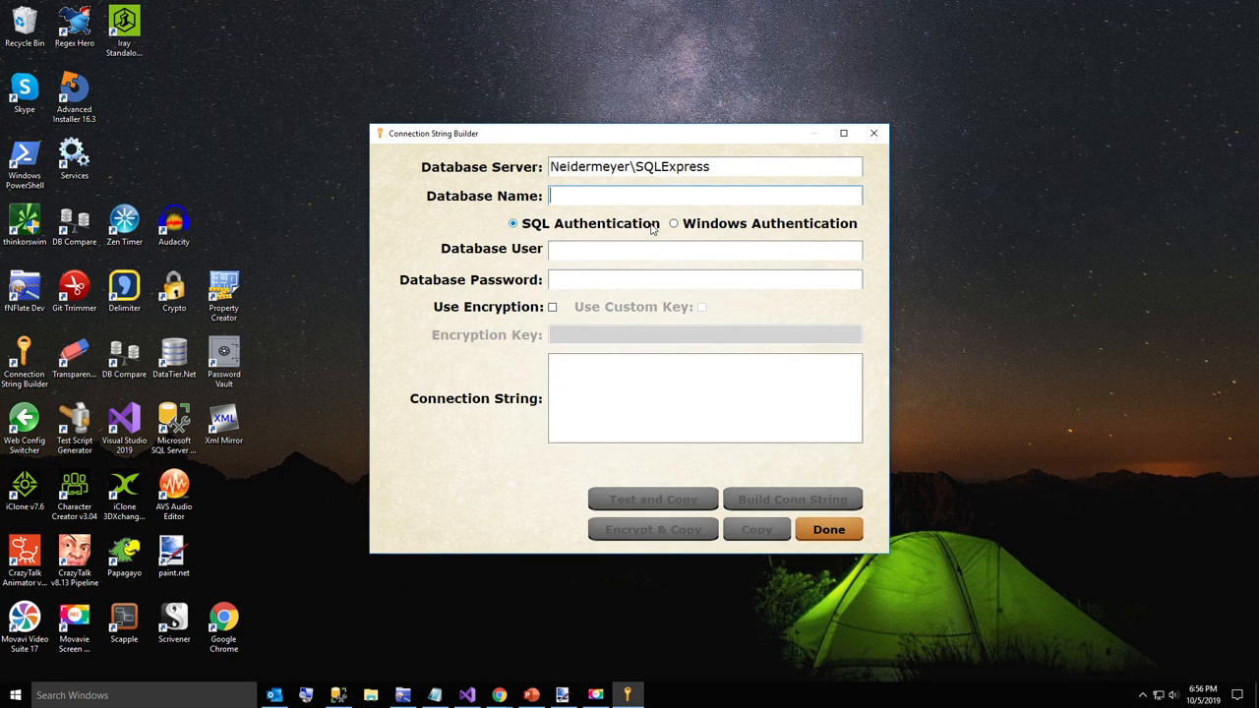
mouse_move(1077, 243)
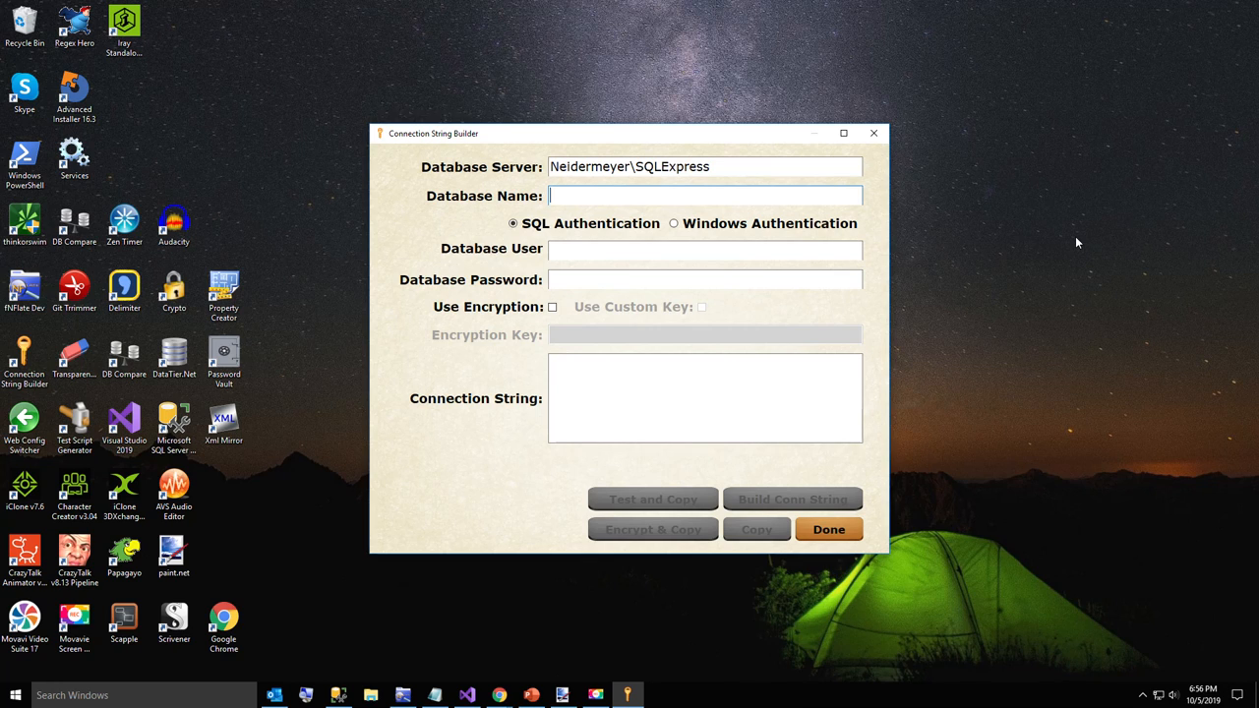
text(DataTier.)
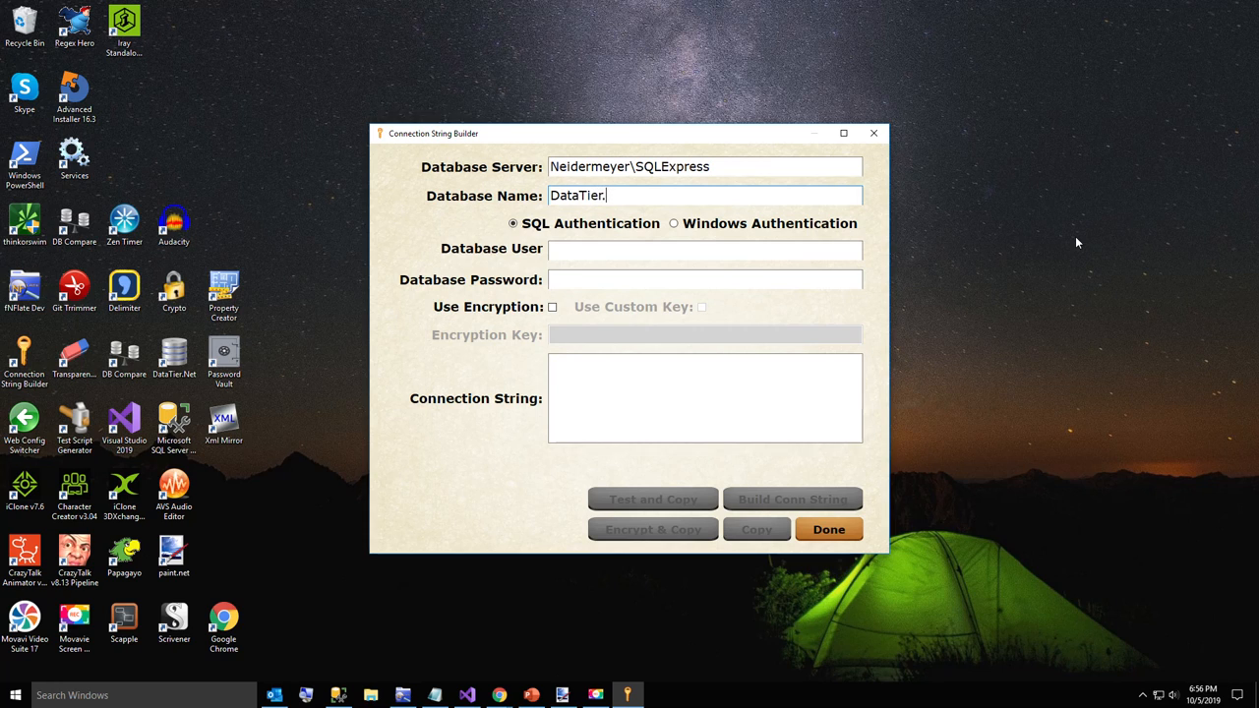
text(Net.D)
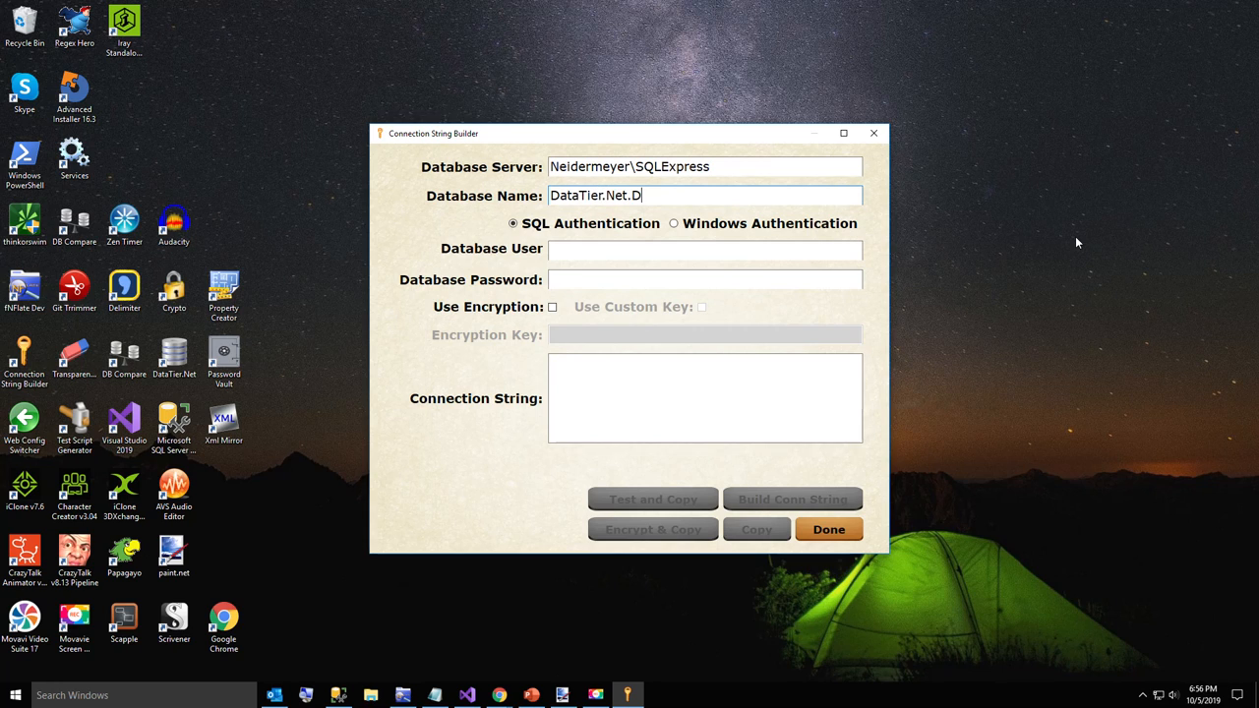
text(atabase)
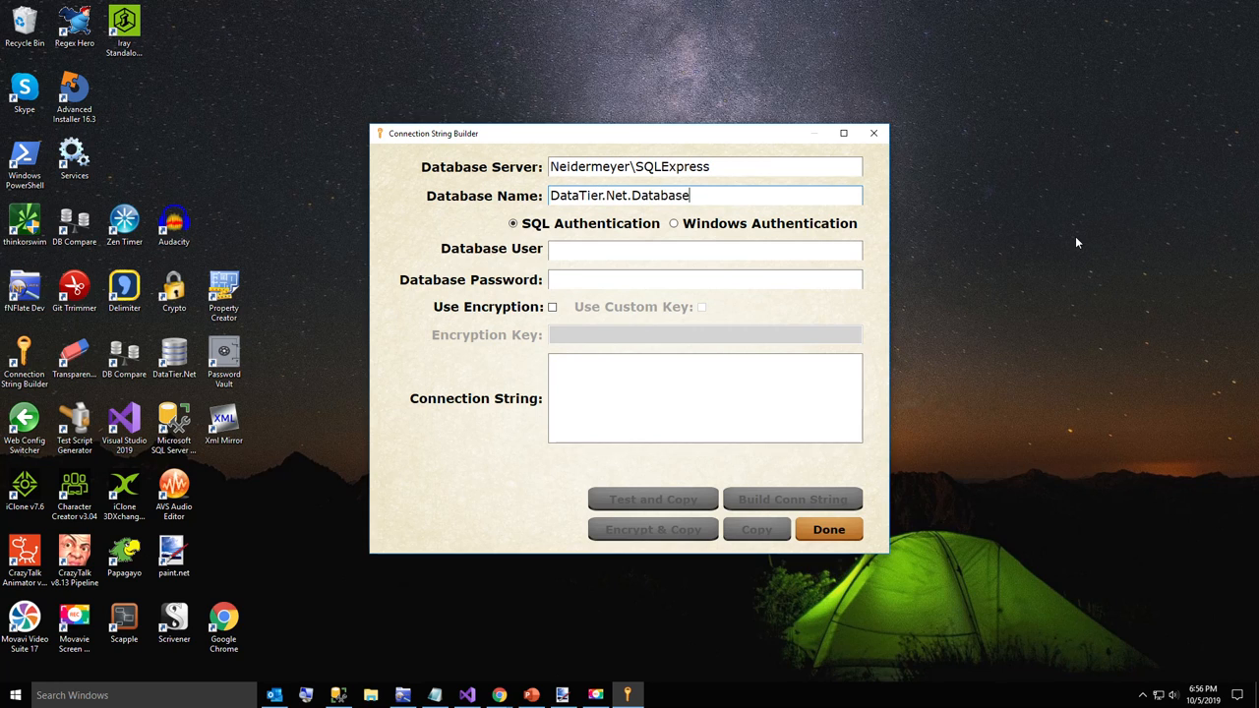
Use Windows Authentication, test and copy the connection string, then close the builder.
click(673, 223)
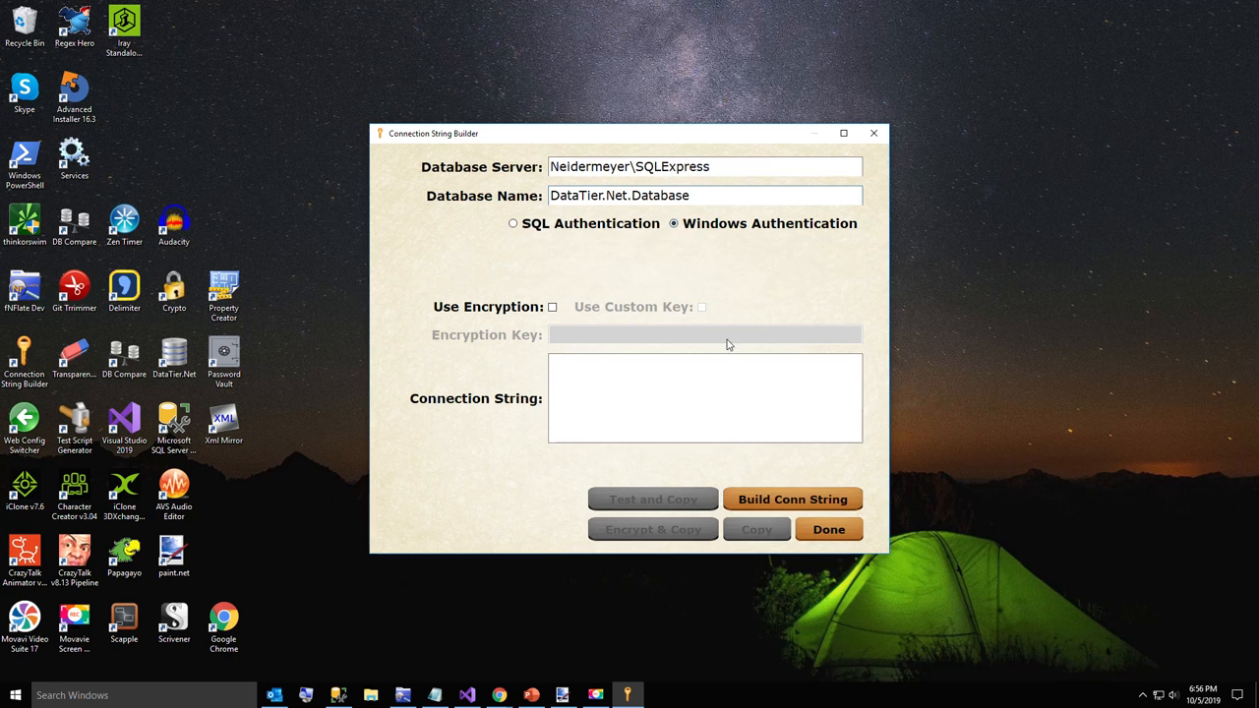
click(653, 499)
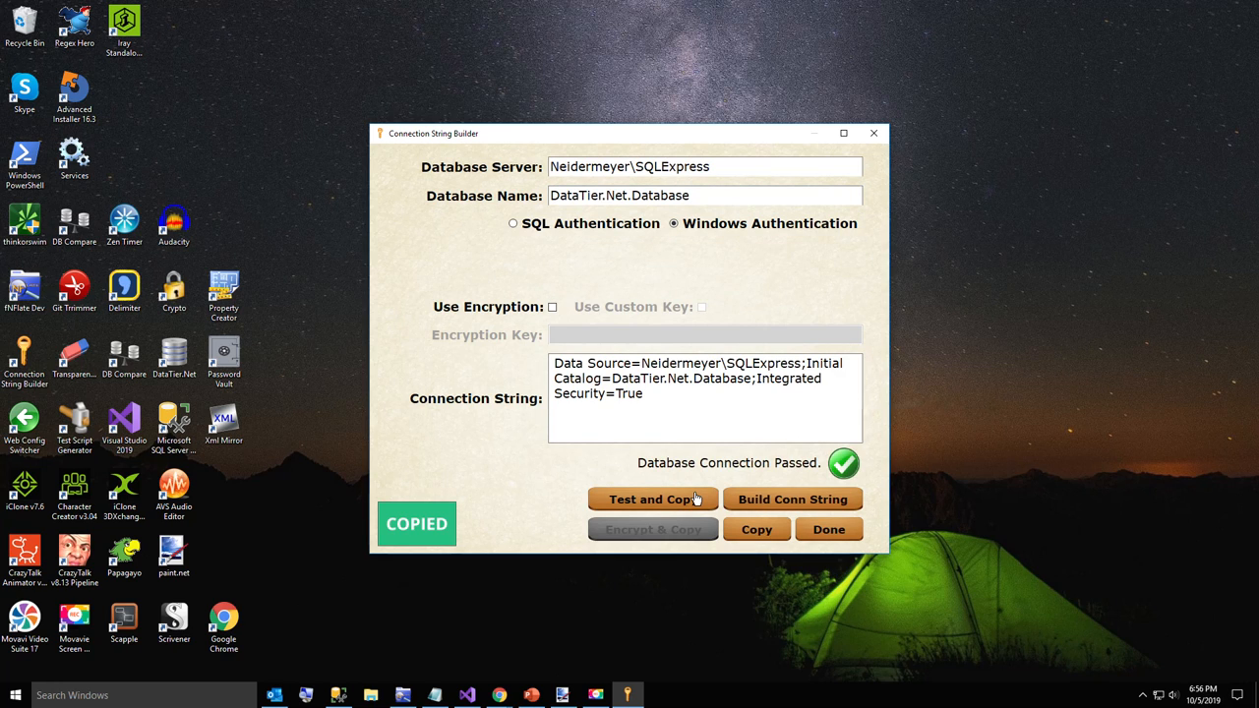
mouse_move(814, 529)
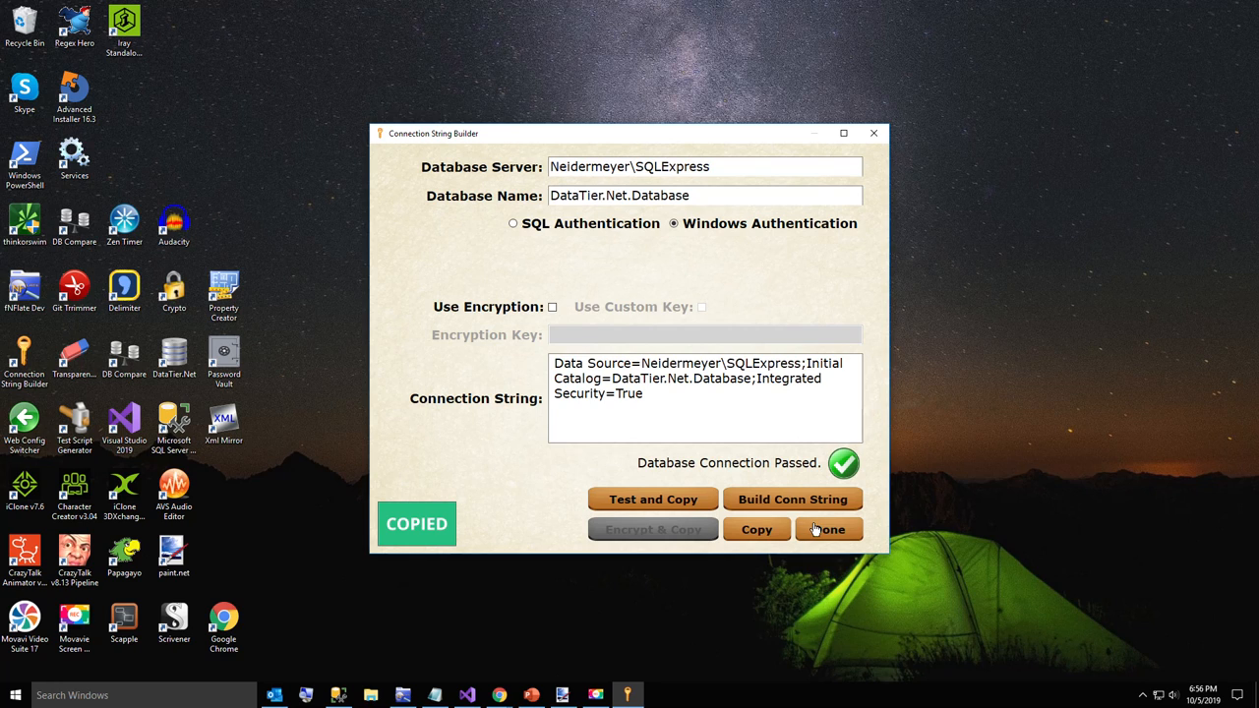
click(828, 529)
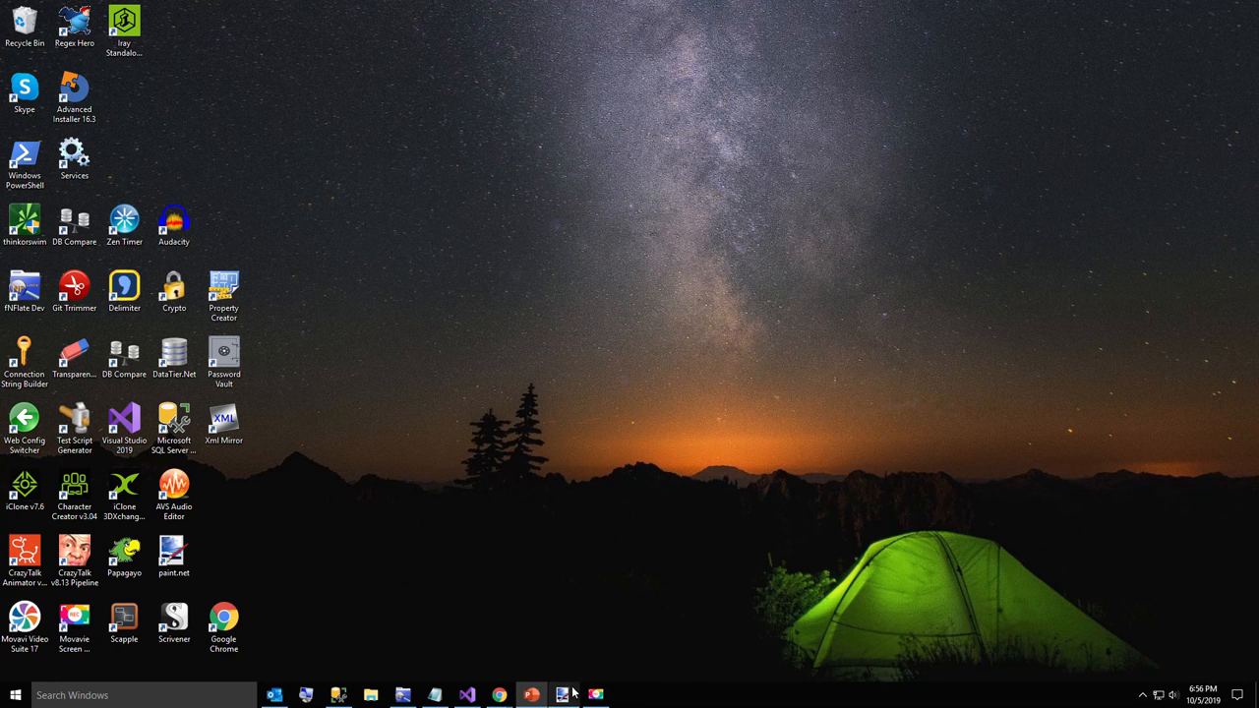
Paste the Neidermeyer\SQLExpress connection string into App.config's ConnectionString setting and save.
click(562, 695)
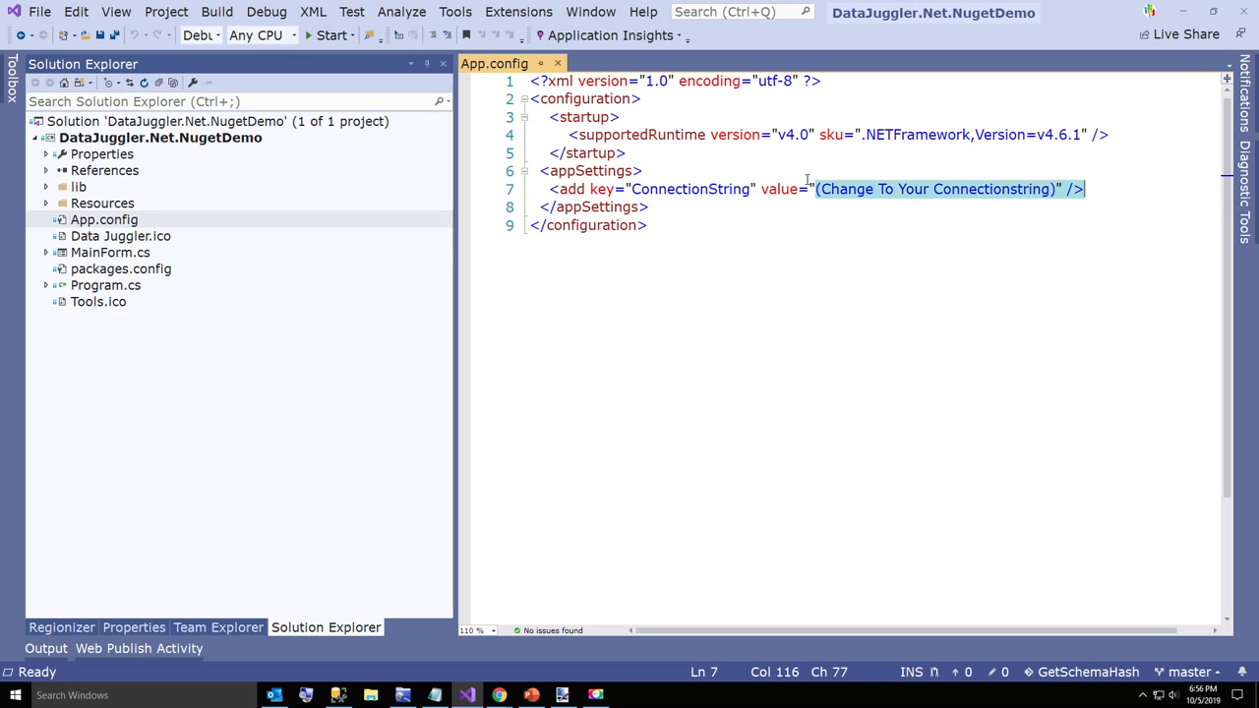
text(Data Source=Neidermeyer\SQLExpress;Initial Catalog=DataTier.Net.Database;Integrated Security=True)
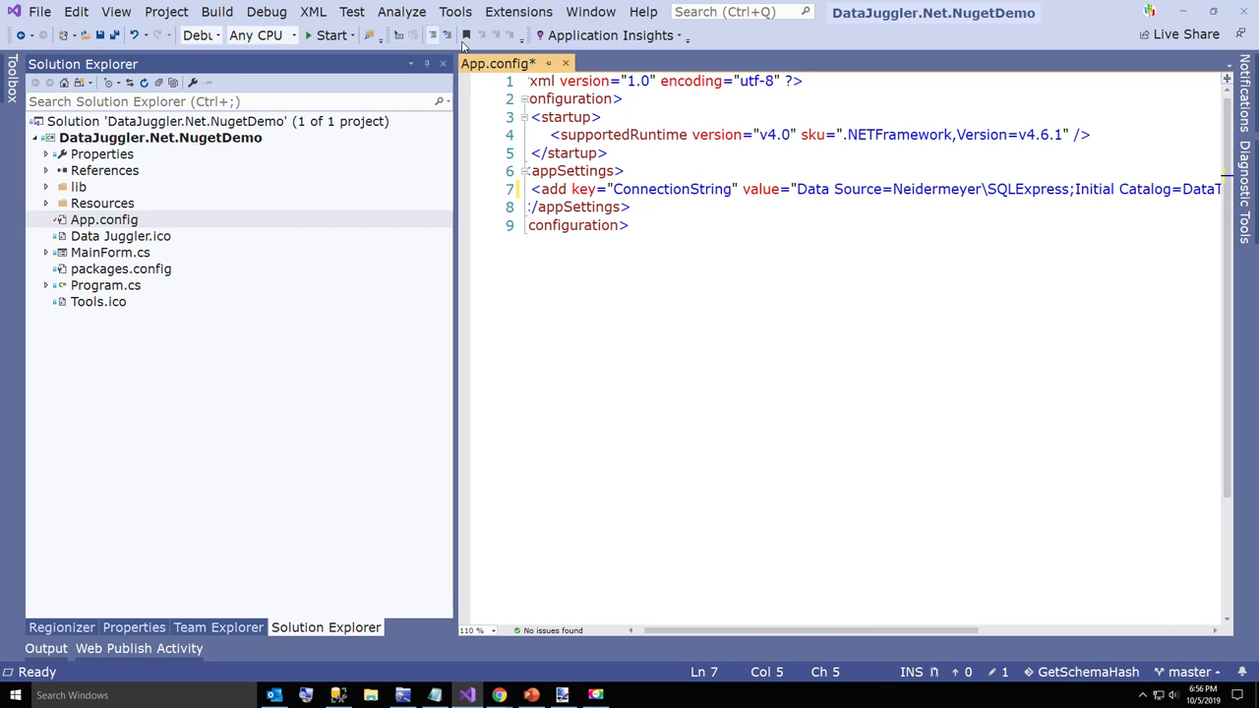
click(565, 63)
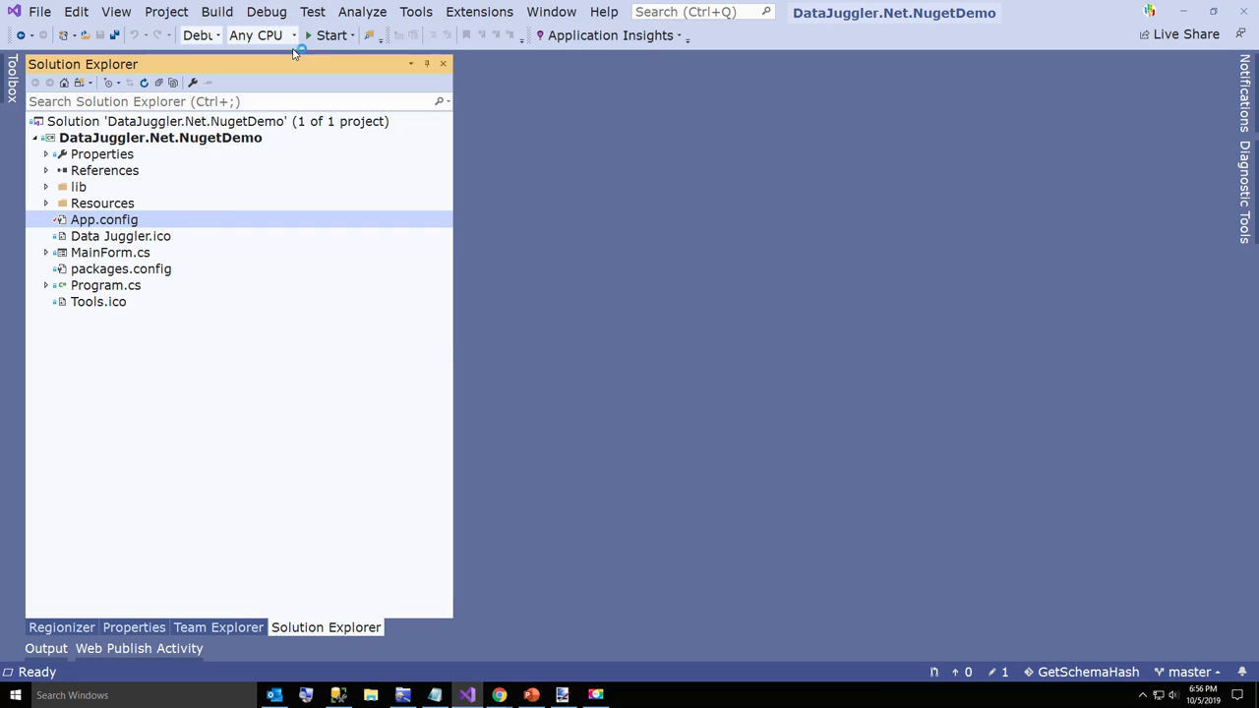
Rerun the demo, generate schema hash pyyHaShLZoU= and copy it to the clipboard.
click(331, 35)
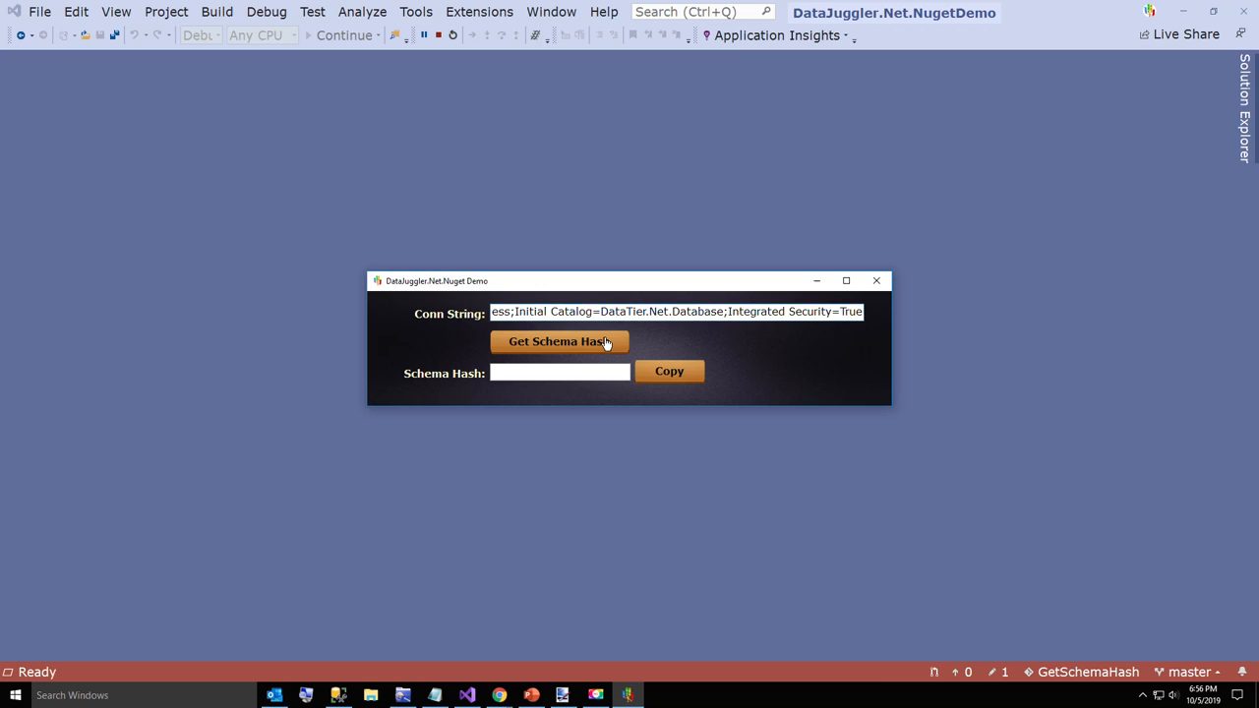
click(559, 341)
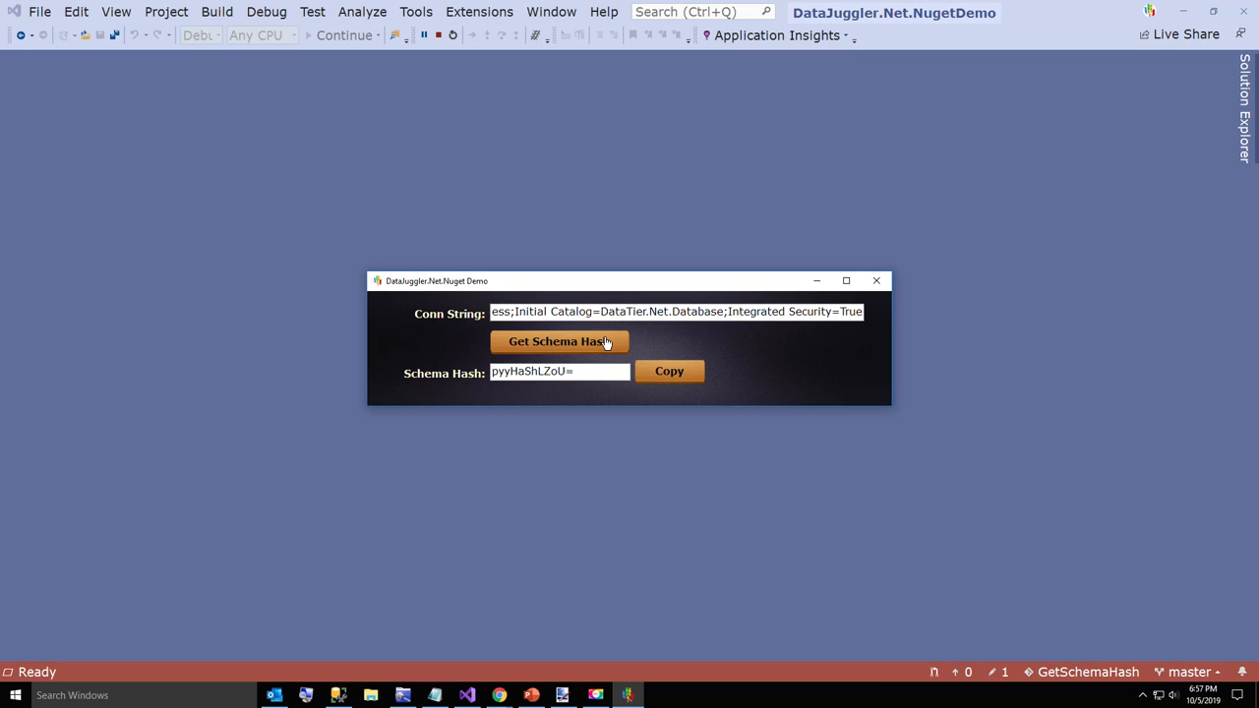
click(669, 371)
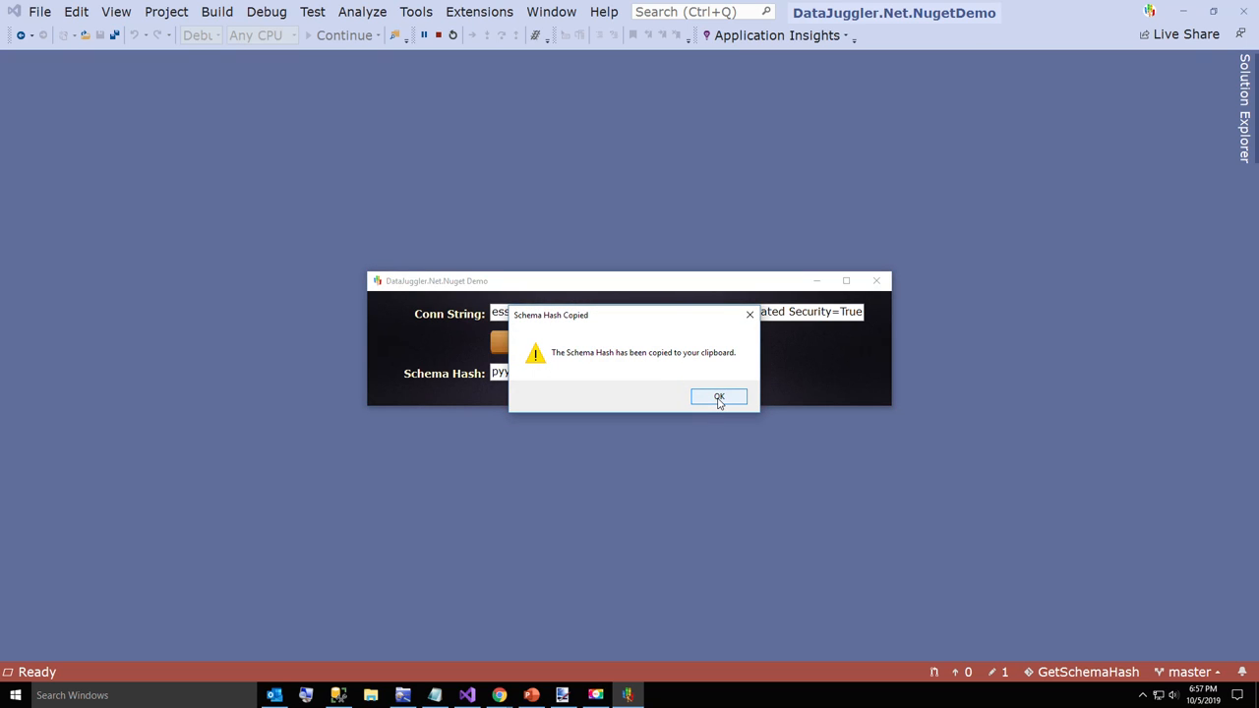
click(718, 396)
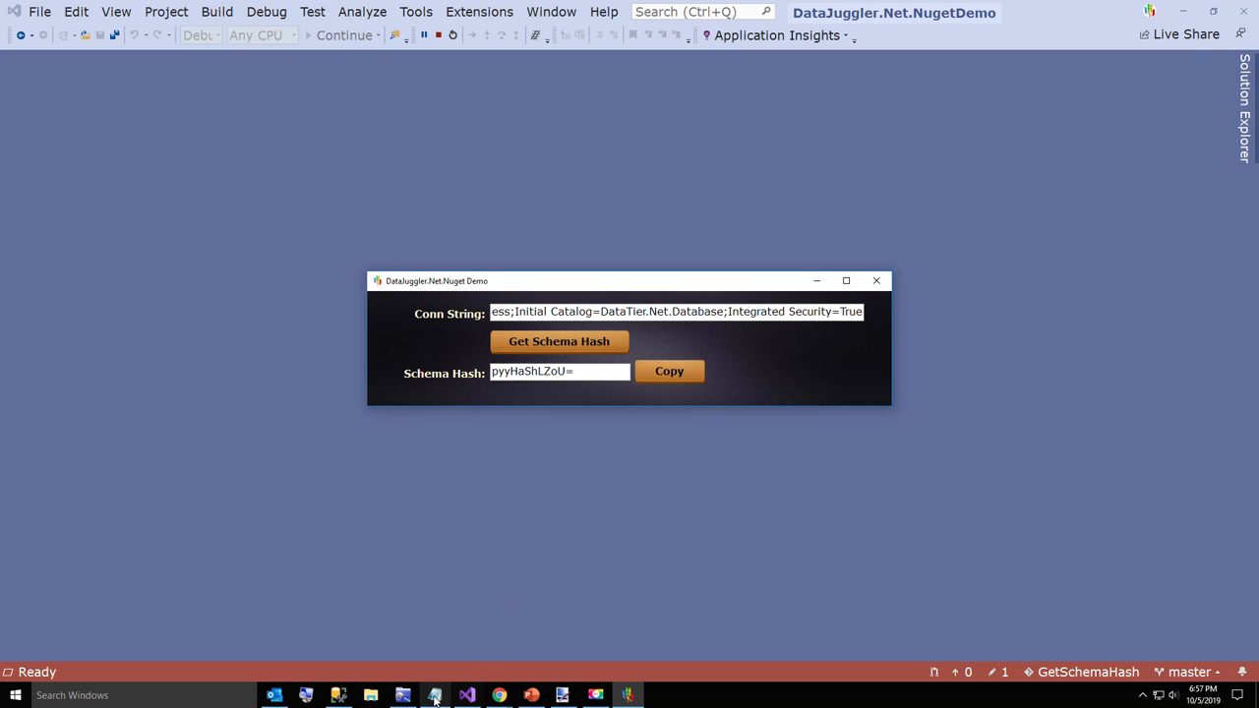
Paste hash pyyHaShLZoU= into Notepad to verify it, then close without saving.
click(435, 695)
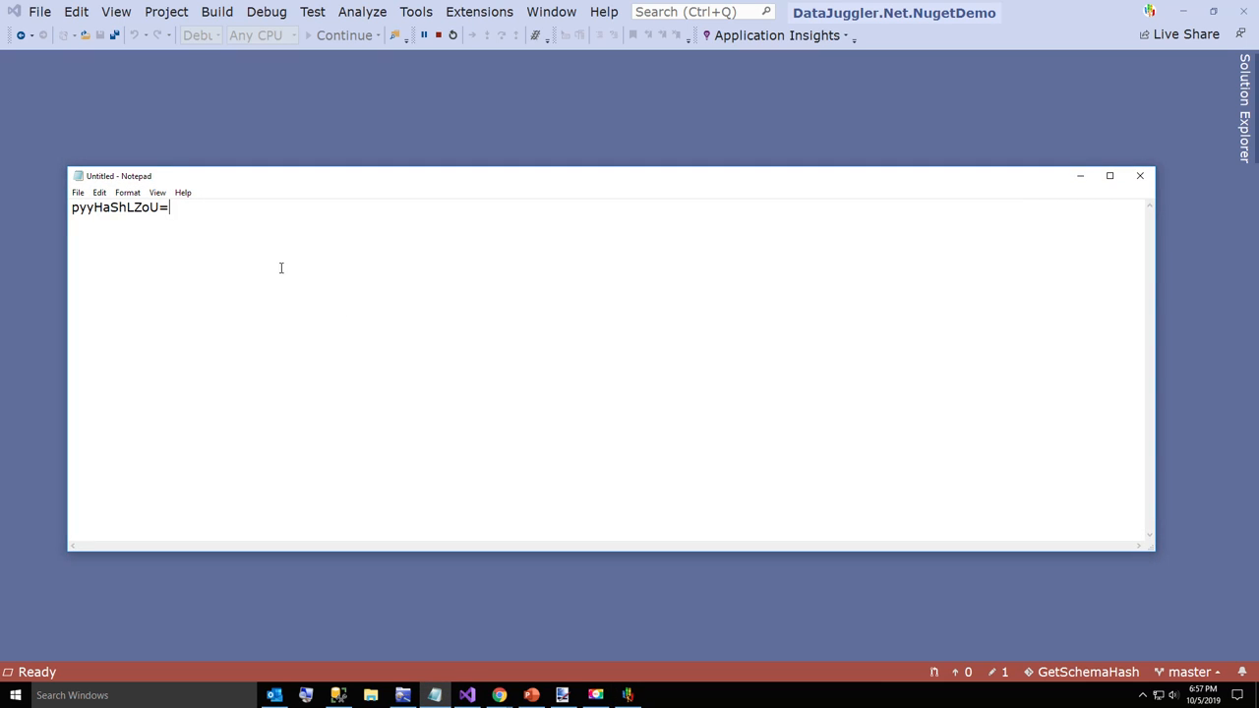
mouse_move(847, 263)
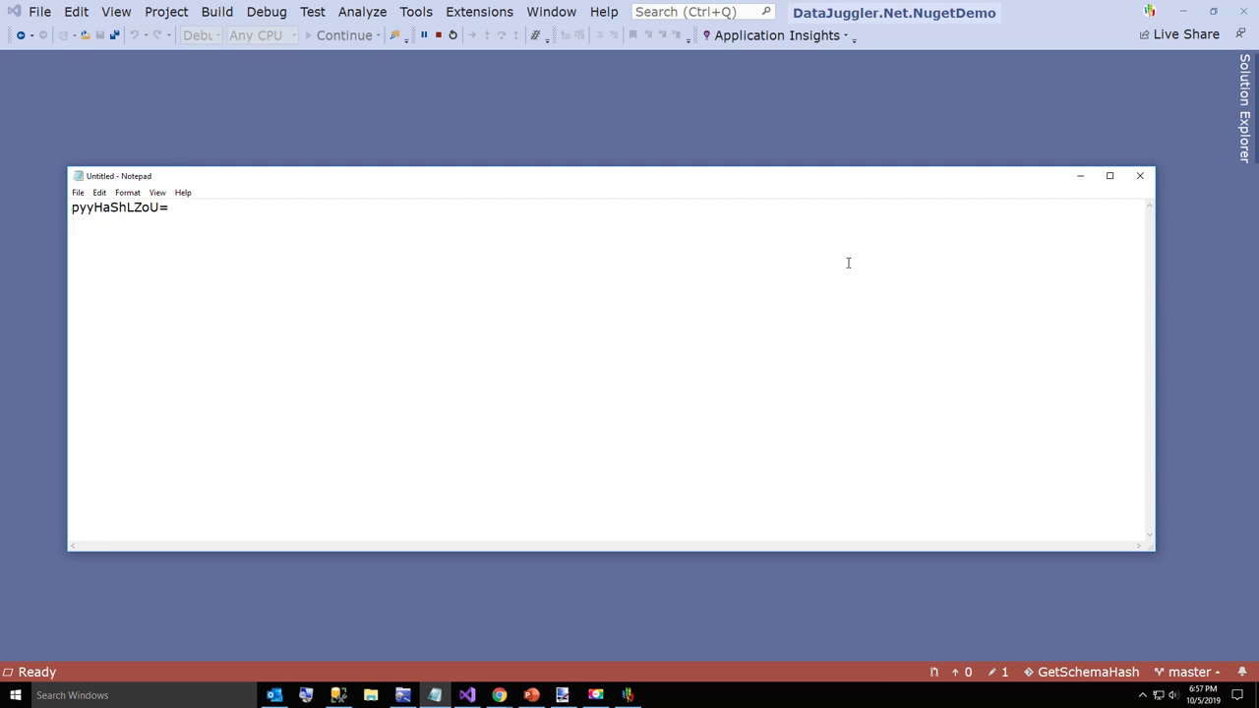
click(1140, 175)
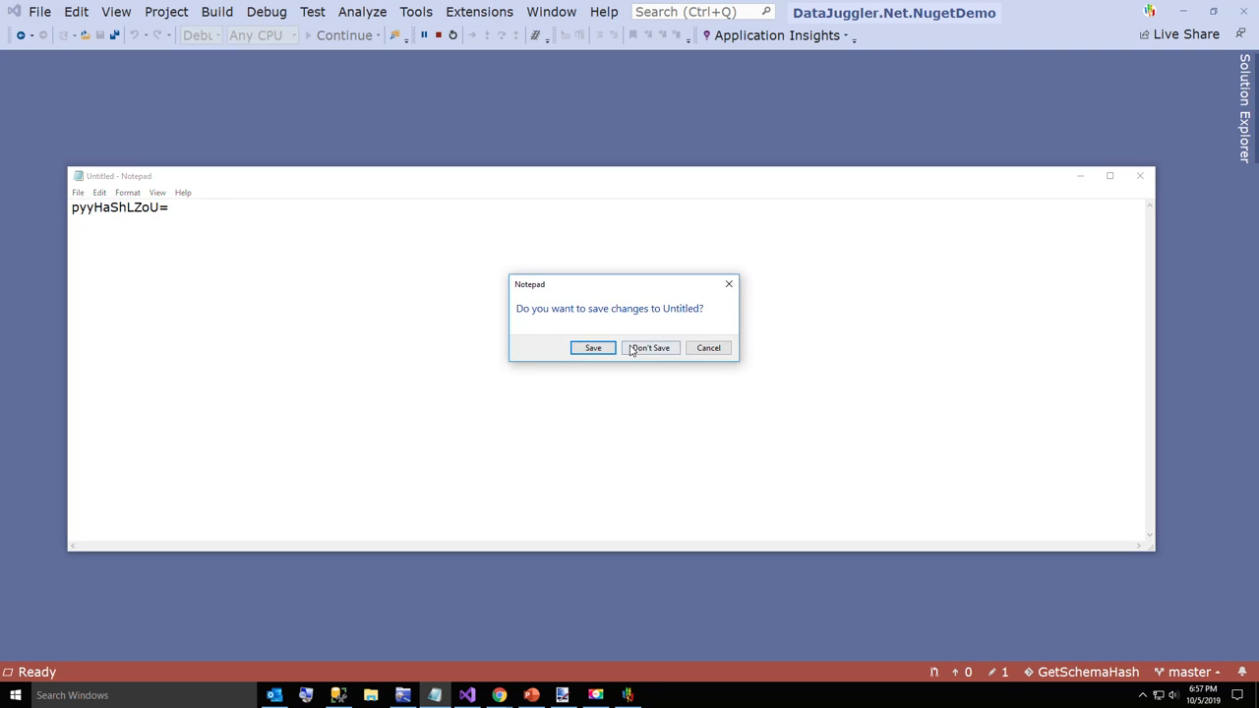
click(649, 347)
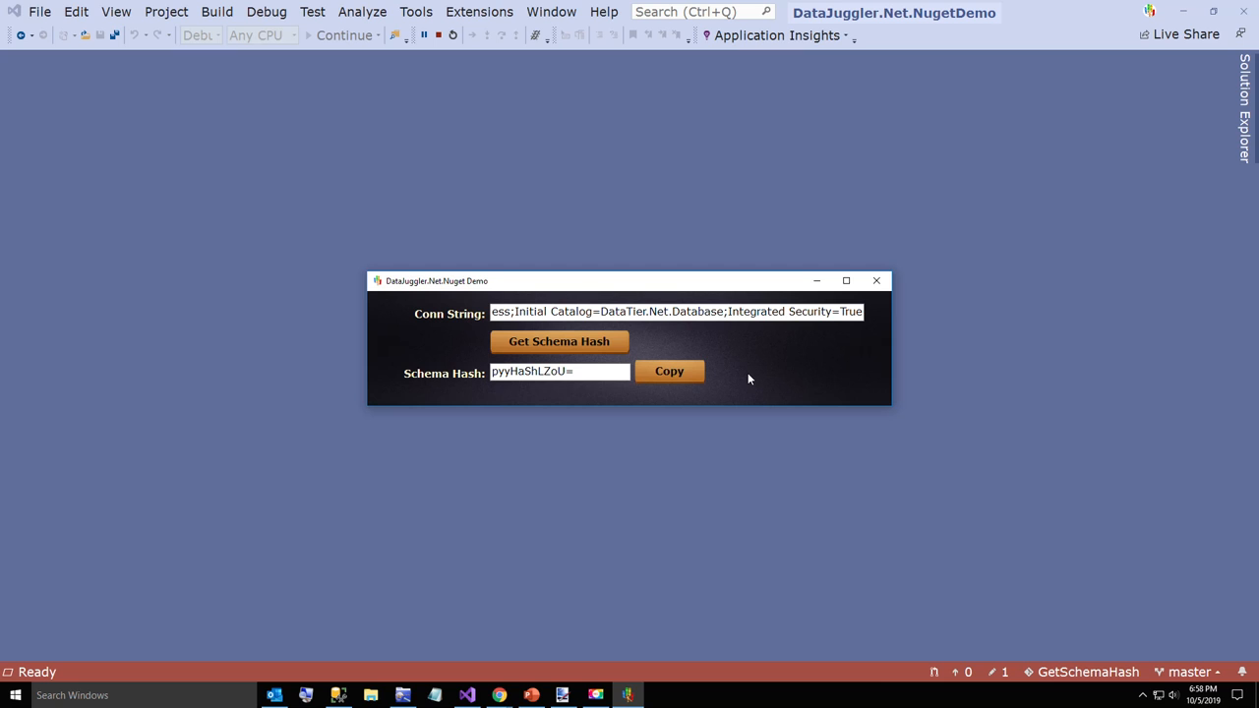
mouse_move(780, 356)
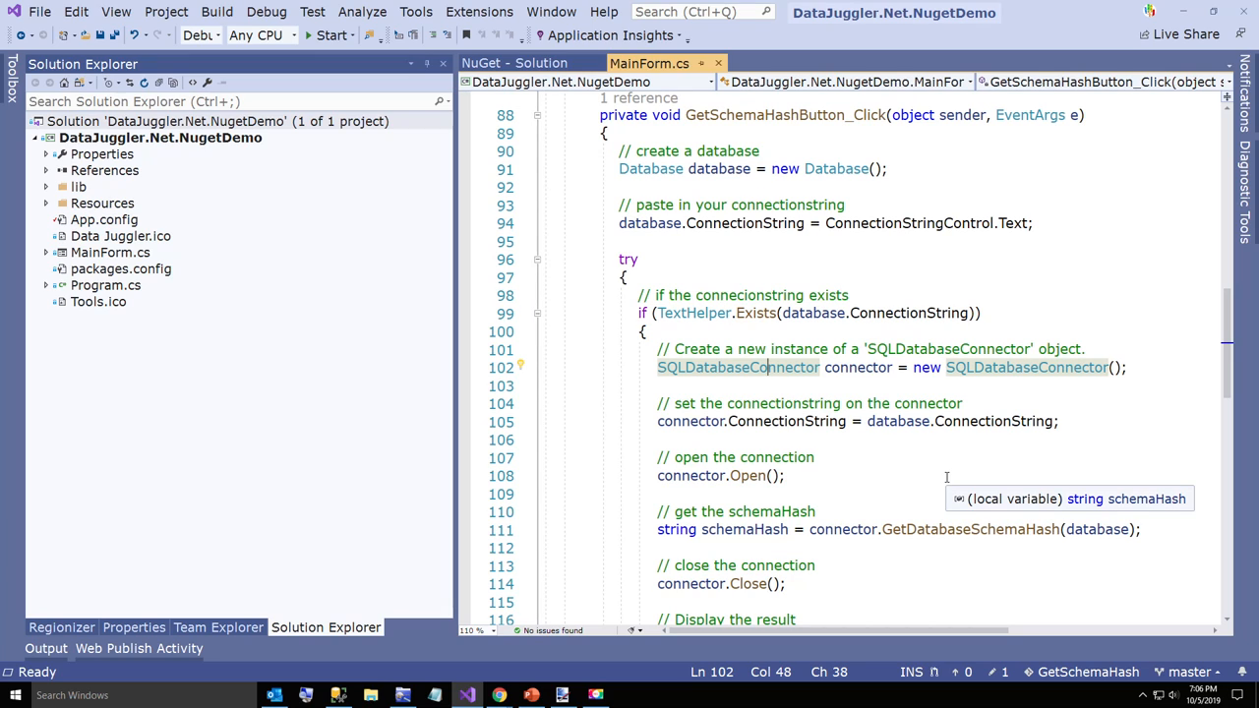
mouse_move(958, 472)
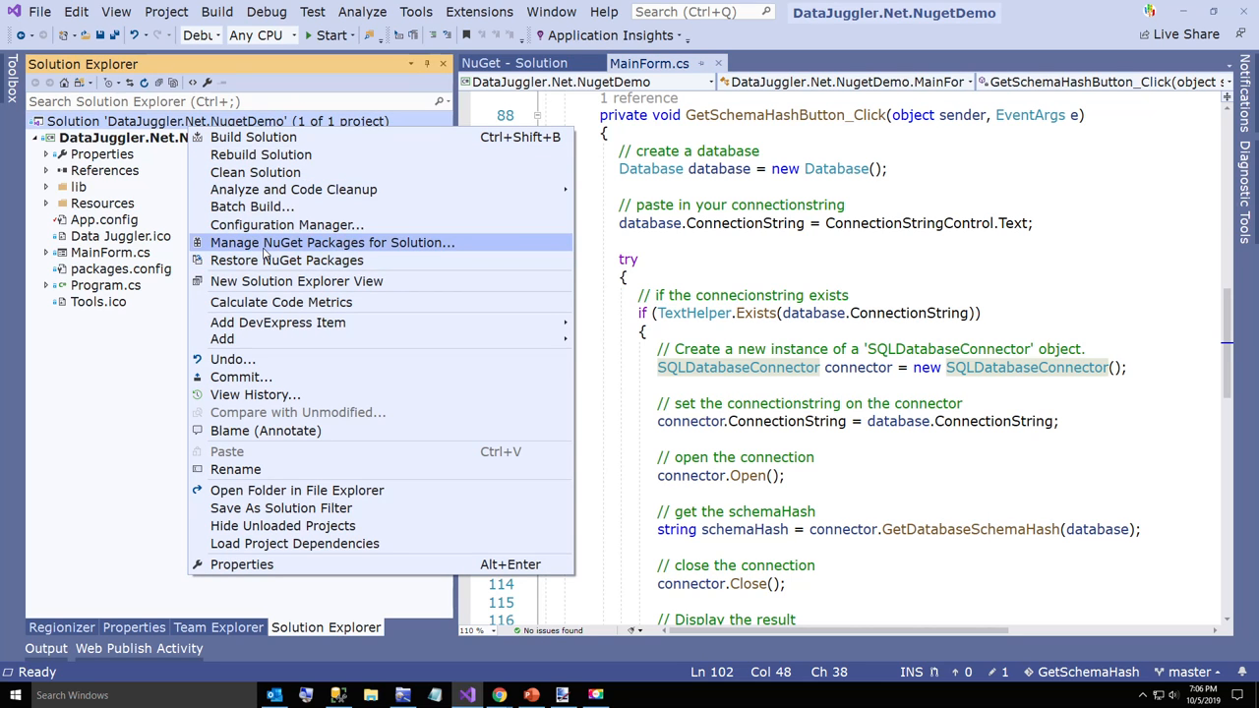
Open the solution's NuGet package manager, listing installed DataJuggler.Net 5.7.1.
click(331, 242)
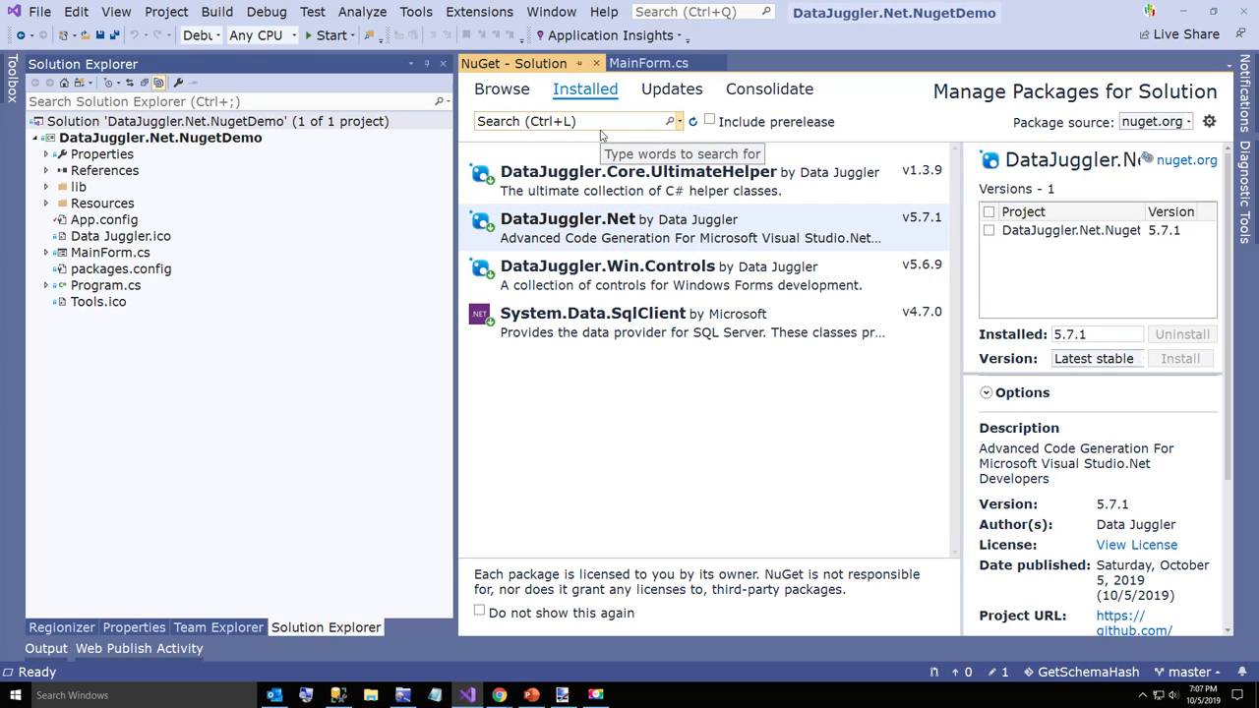
mouse_move(590, 147)
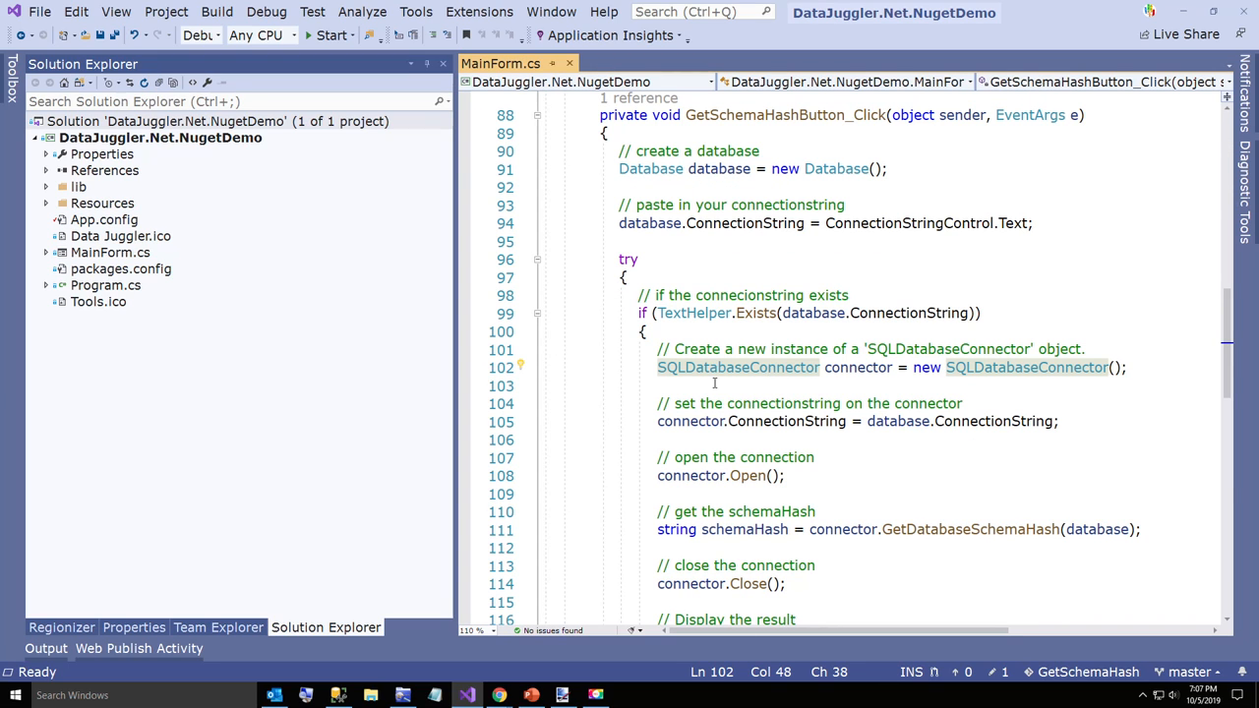
click(650, 168)
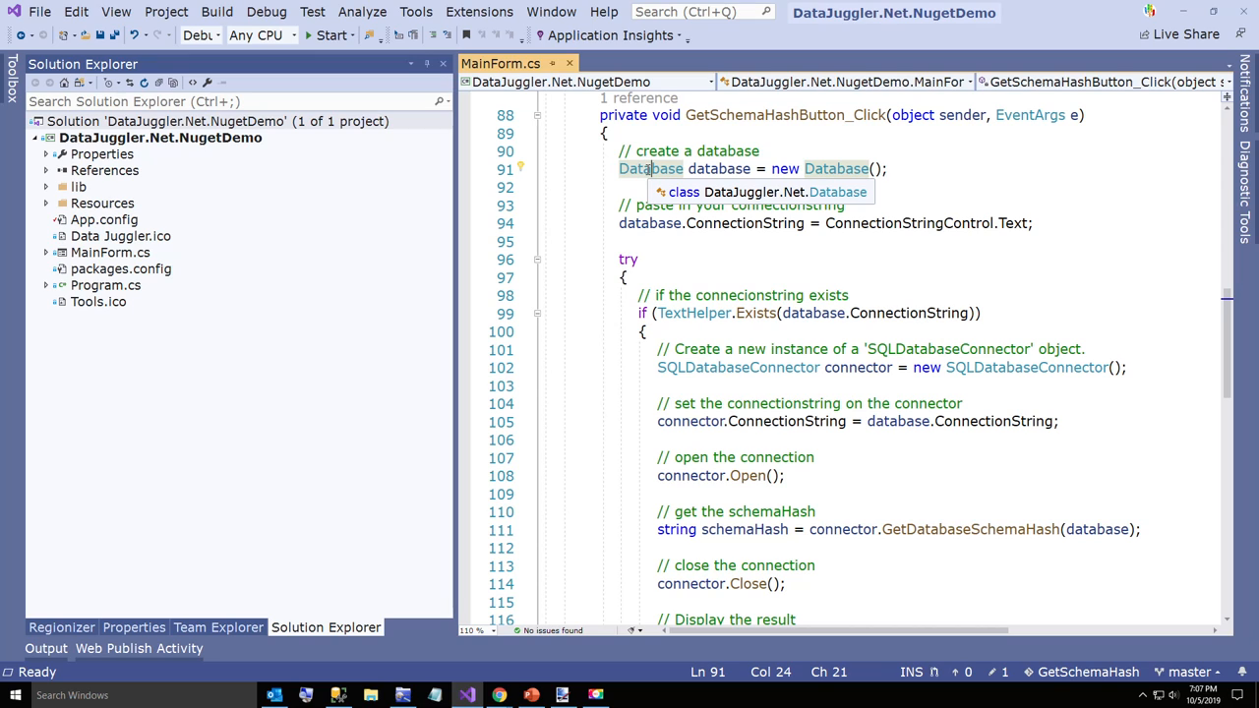
click(749, 367)
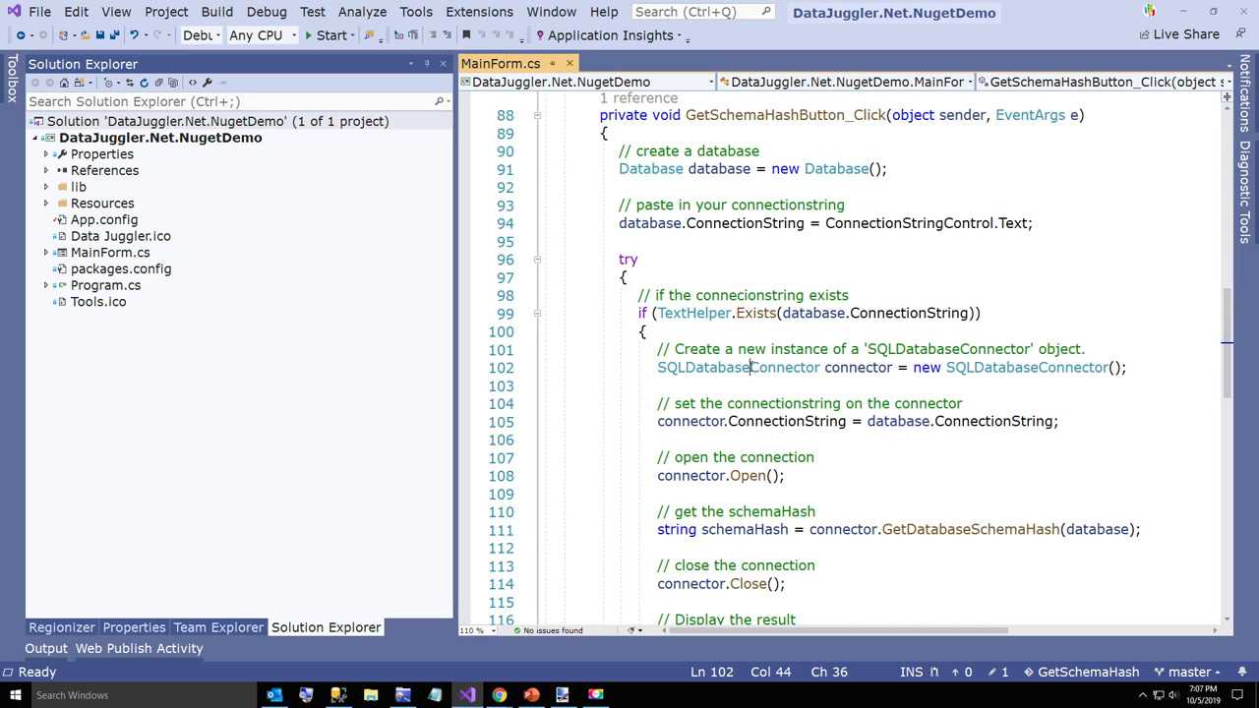
click(747, 421)
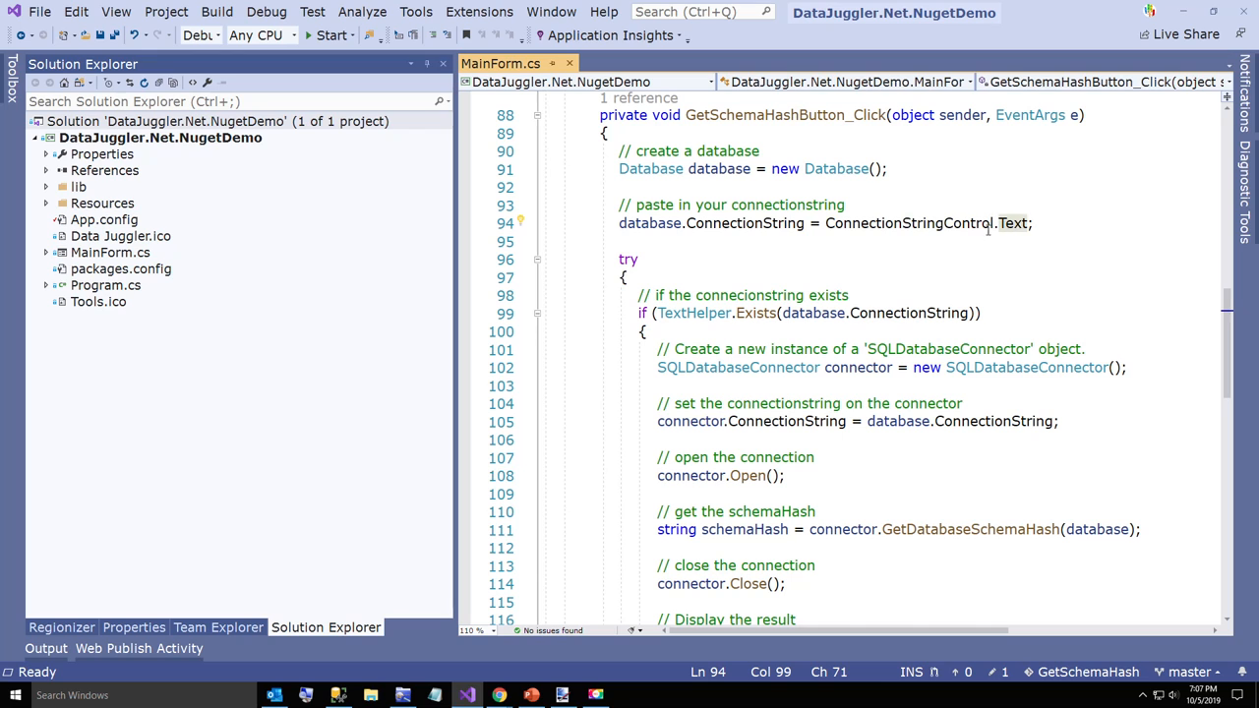
scroll(down, 3)
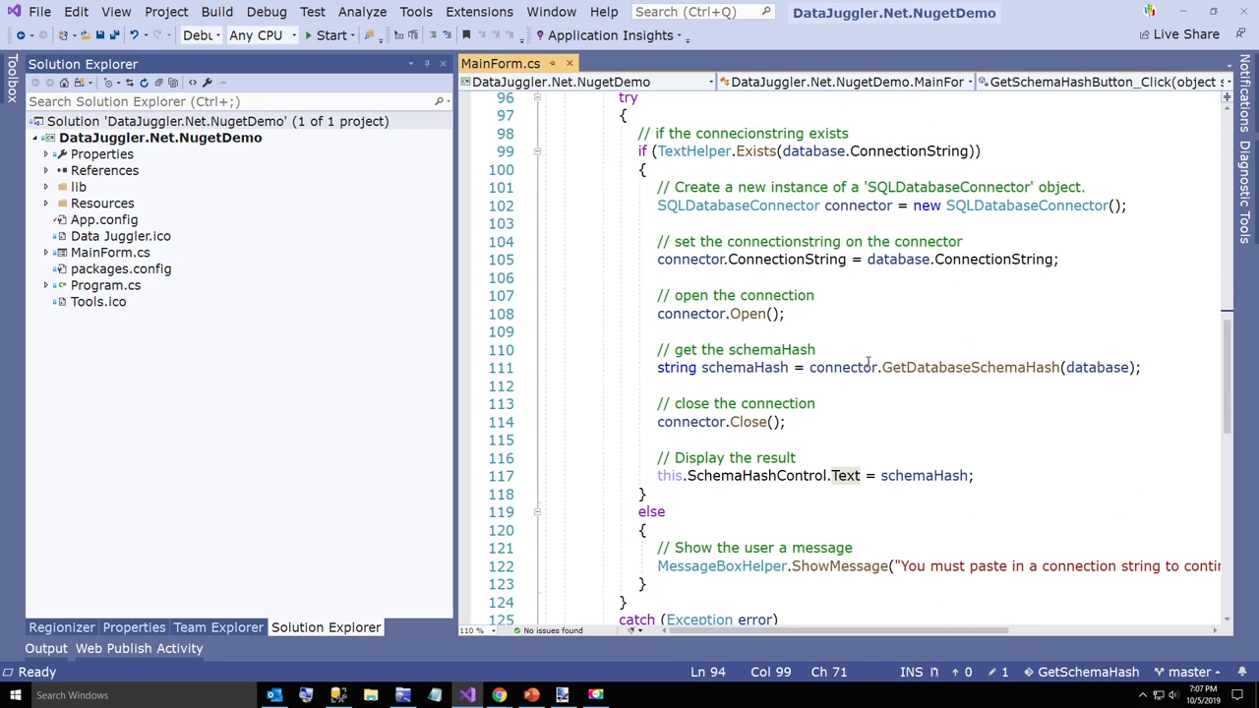
click(671, 313)
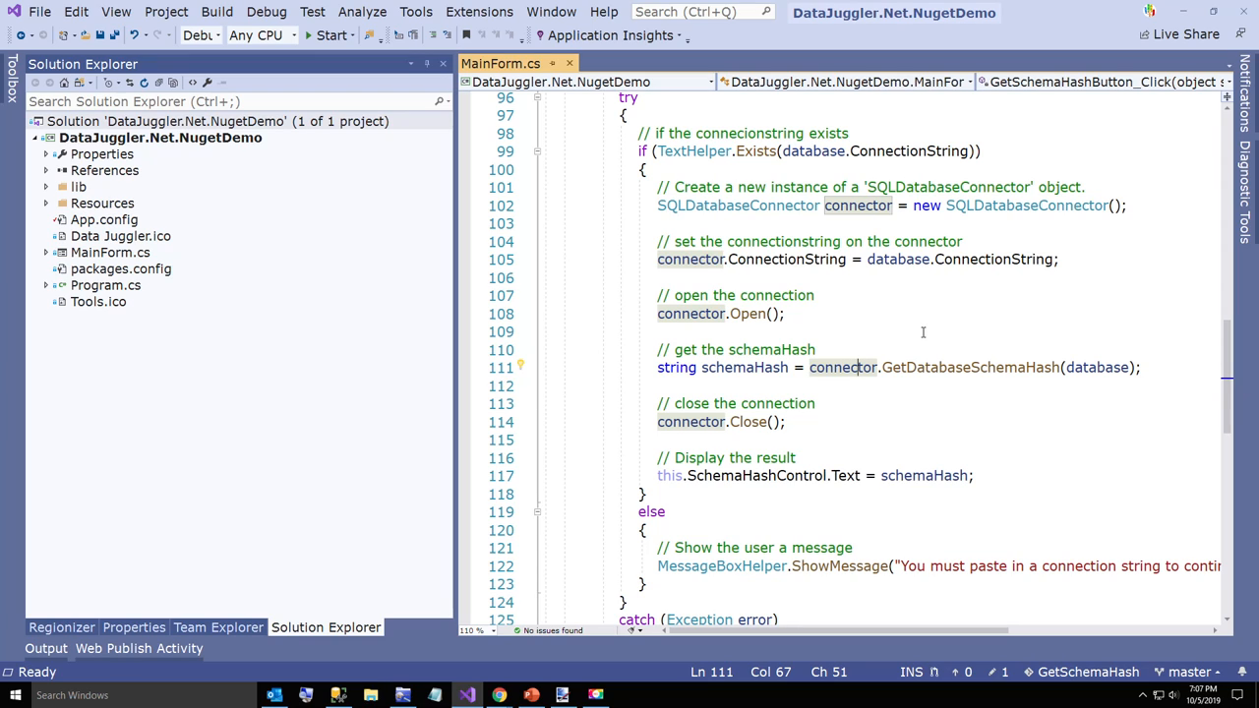
mouse_move(894, 330)
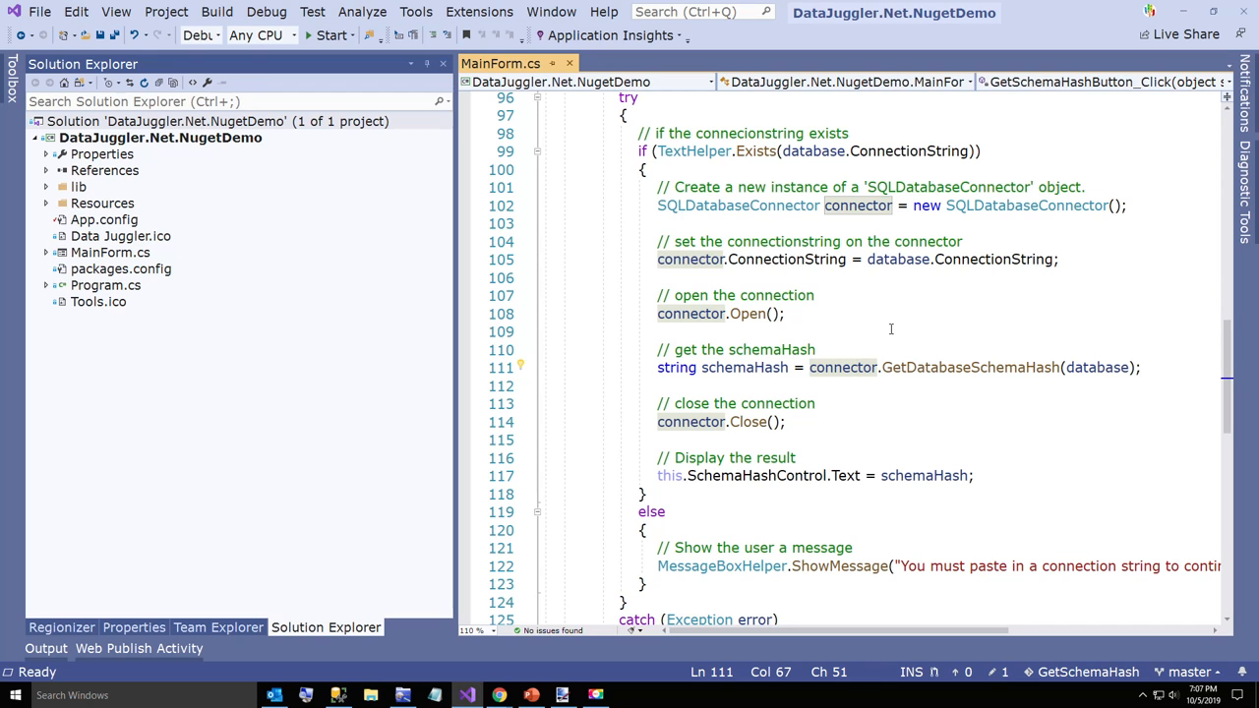
mouse_move(859, 325)
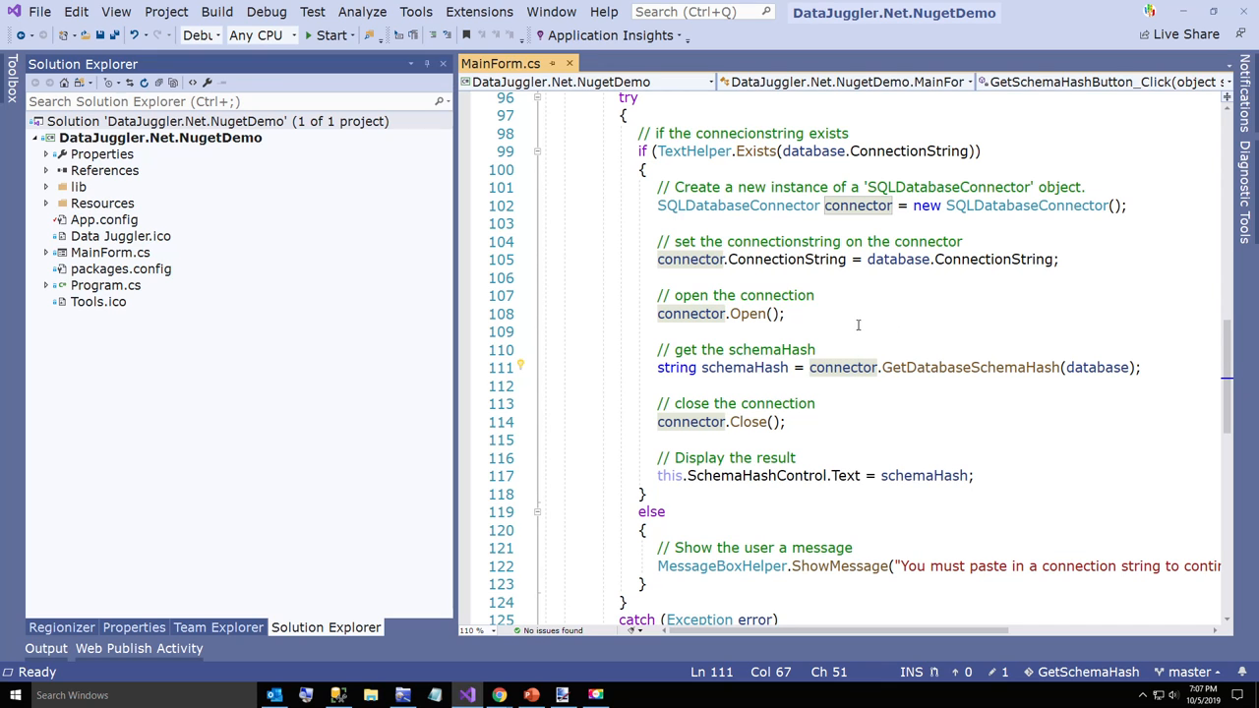
scroll(down, 3)
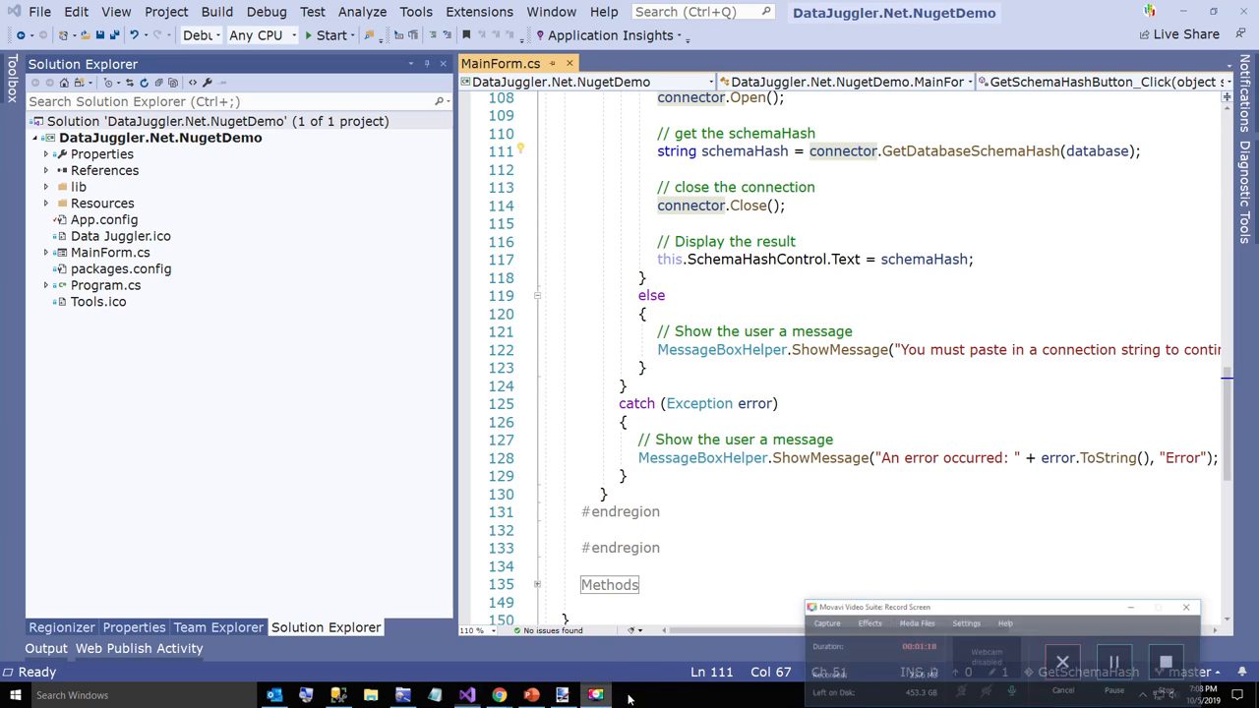
Close the MainForm.cs tab and minimize Visual Studio.
click(332, 34)
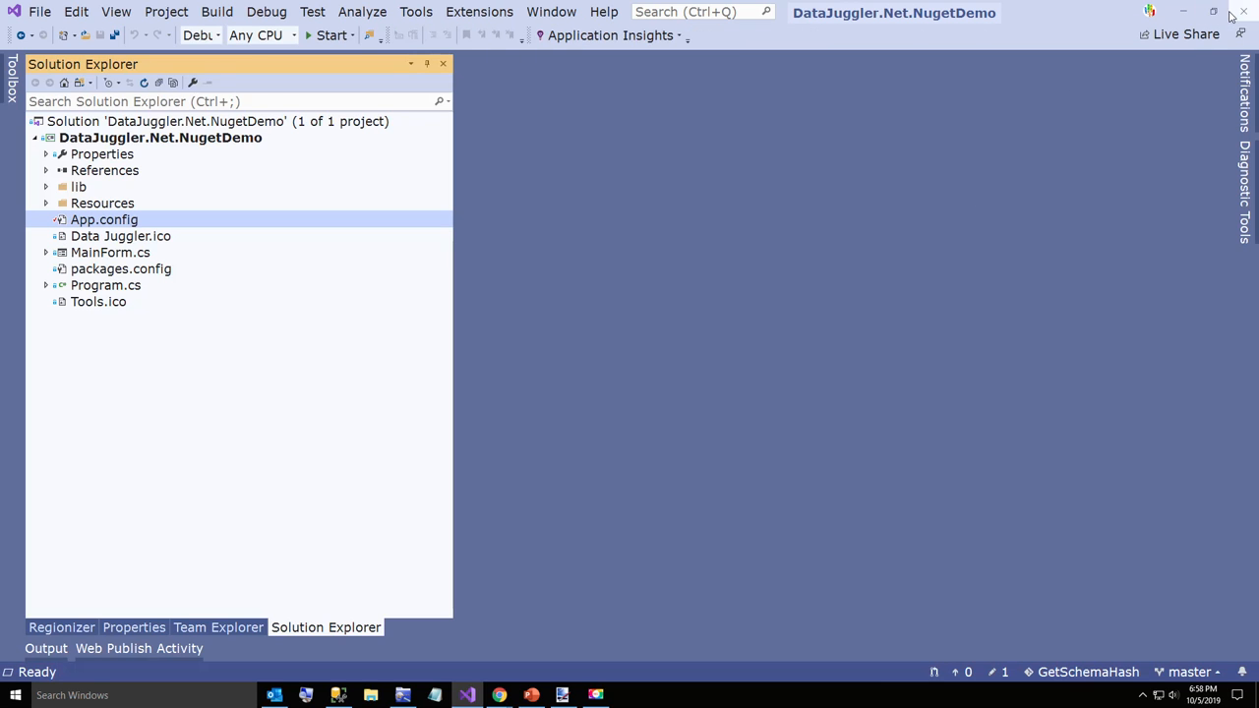
click(1210, 11)
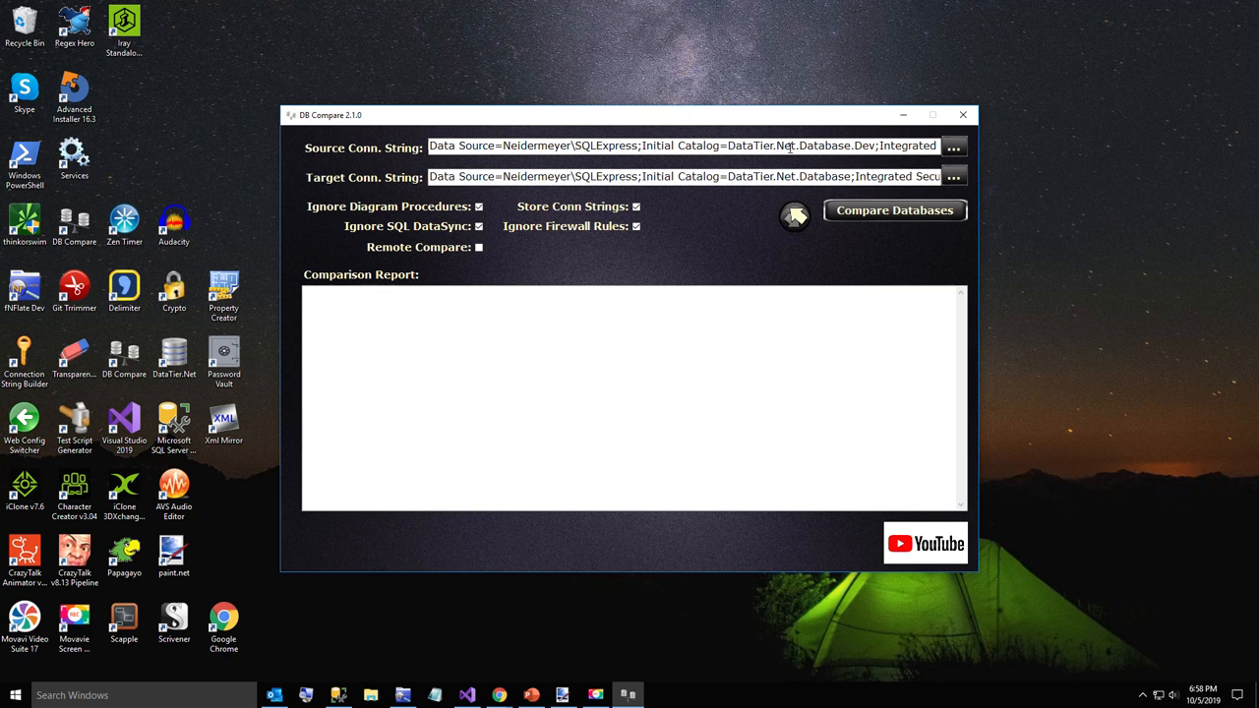
mouse_move(893, 210)
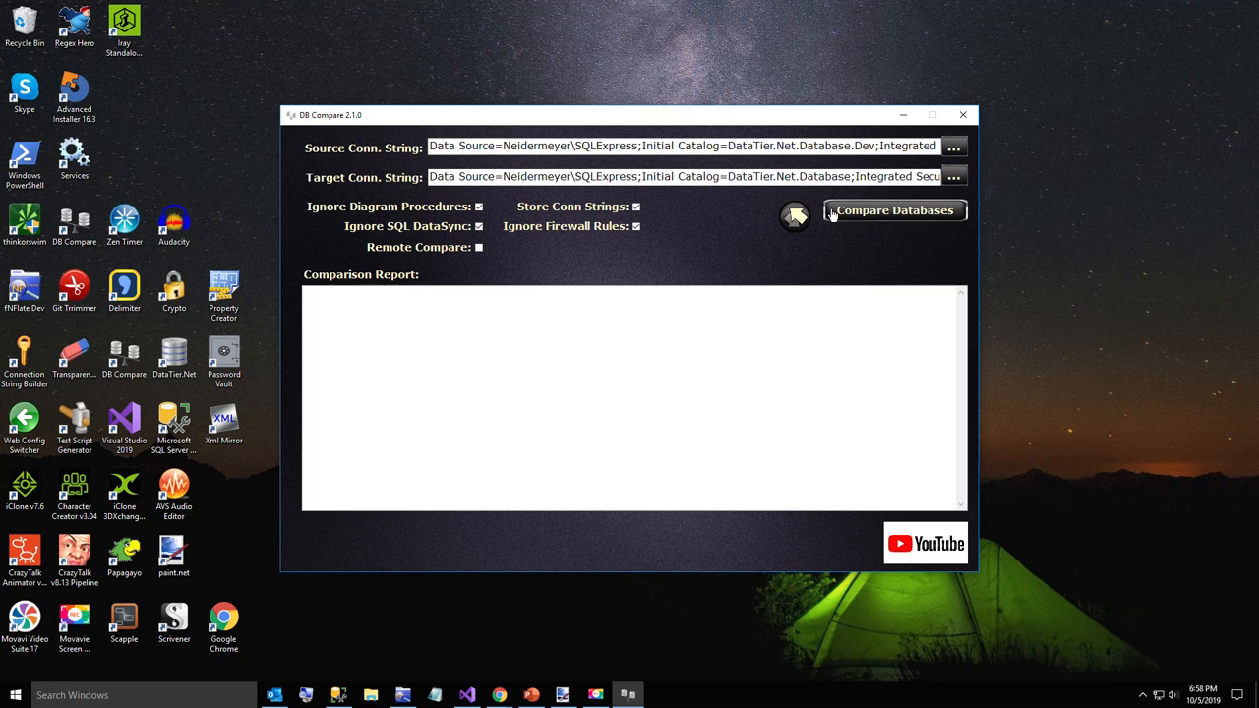
Run Compare Databases on the Dev source and target, reporting the target up to date.
click(894, 210)
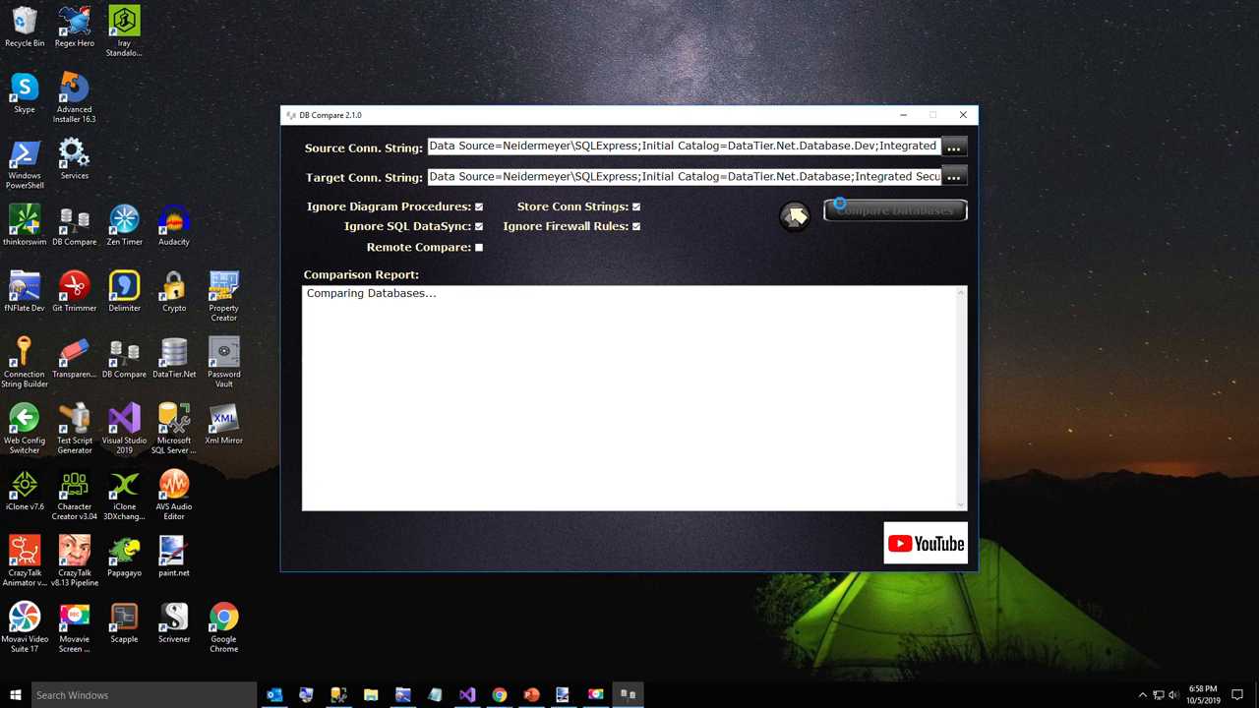
click(894, 209)
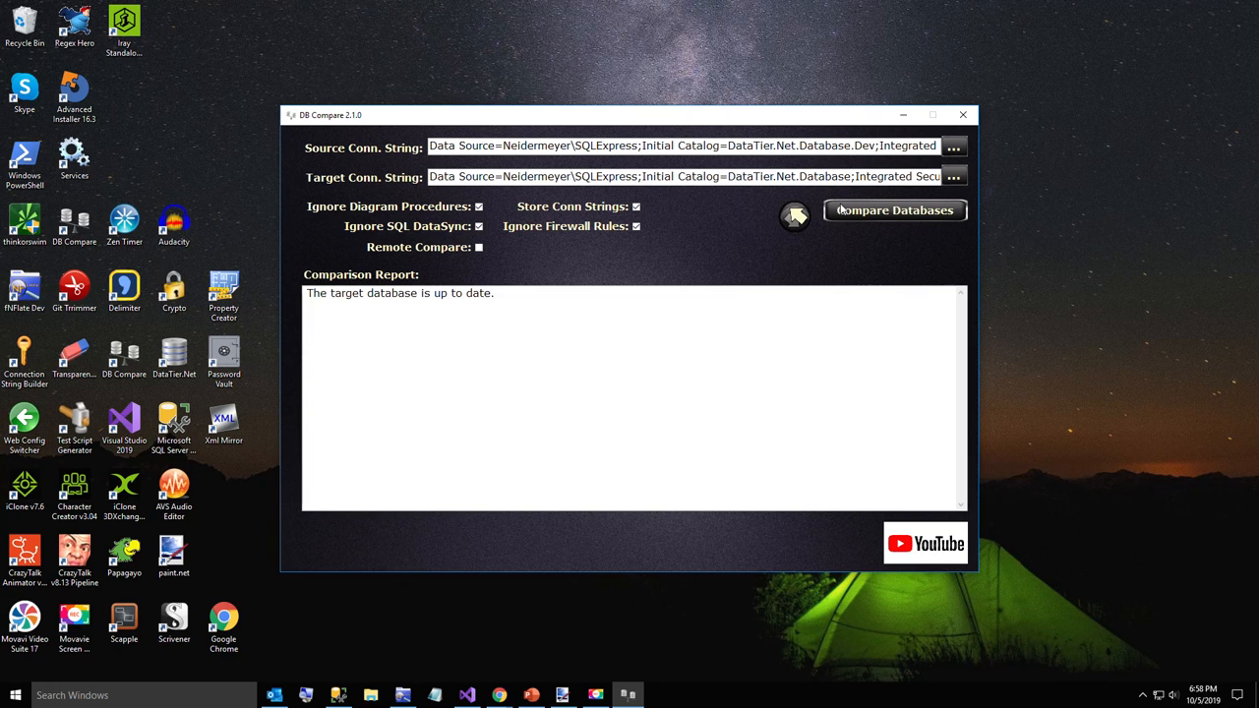
mouse_move(737, 167)
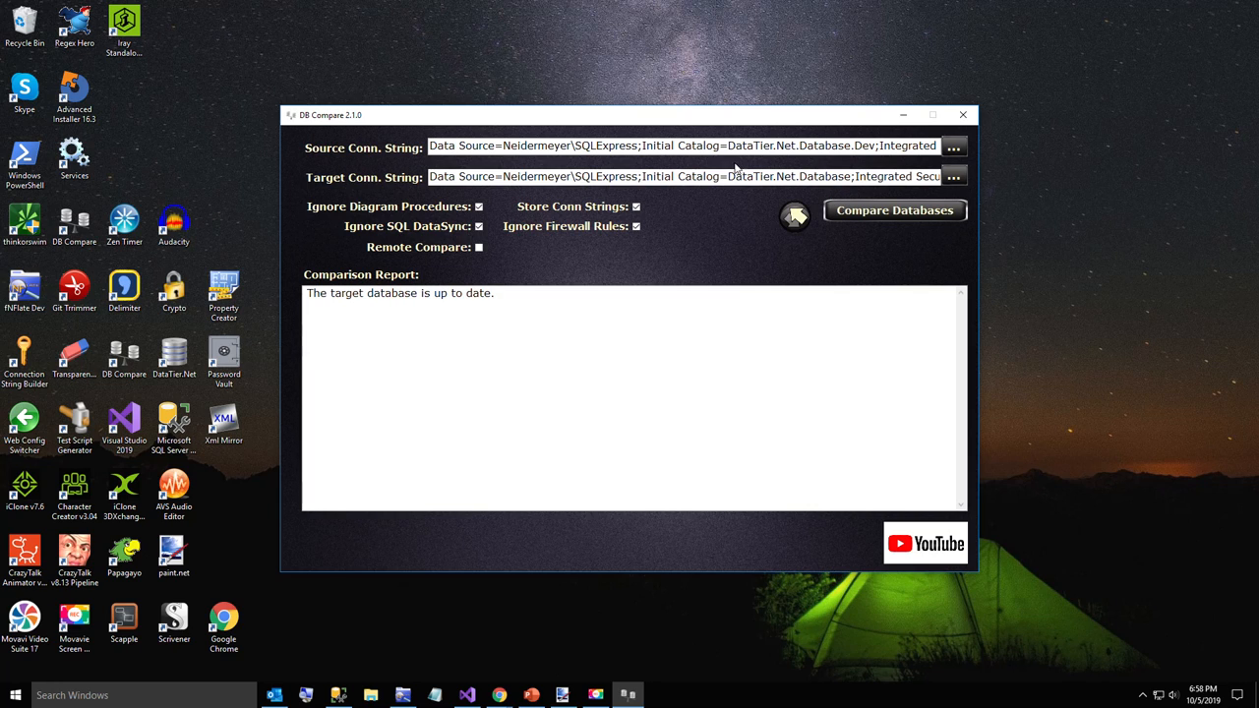
Compare Dev against StockAI (242 differences), then against the catalog named Database.
double_click(749, 176)
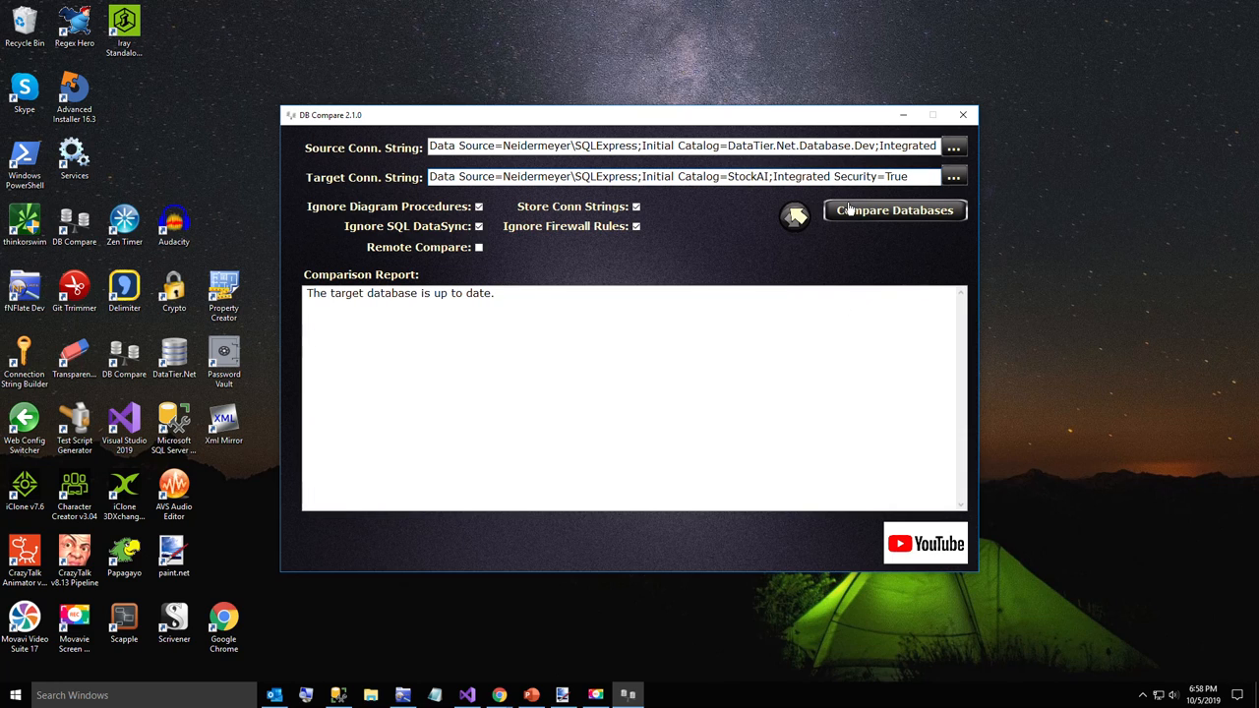
click(894, 210)
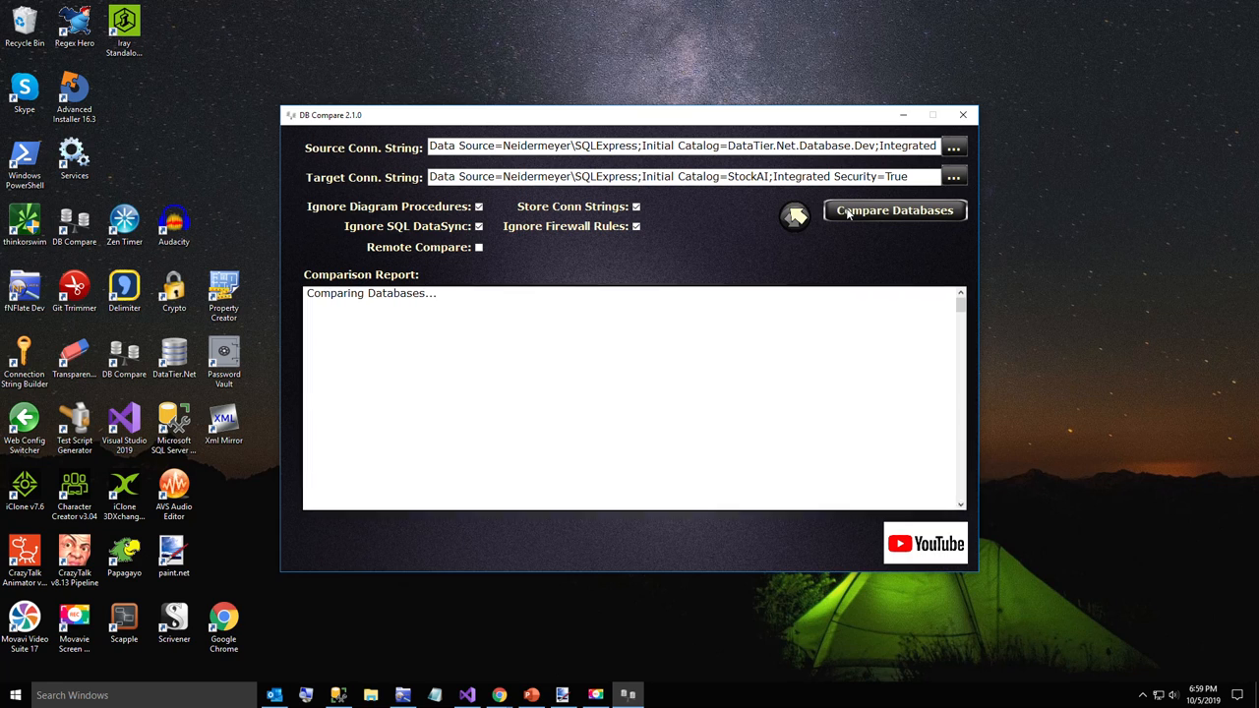
click(892, 211)
text(Databa)
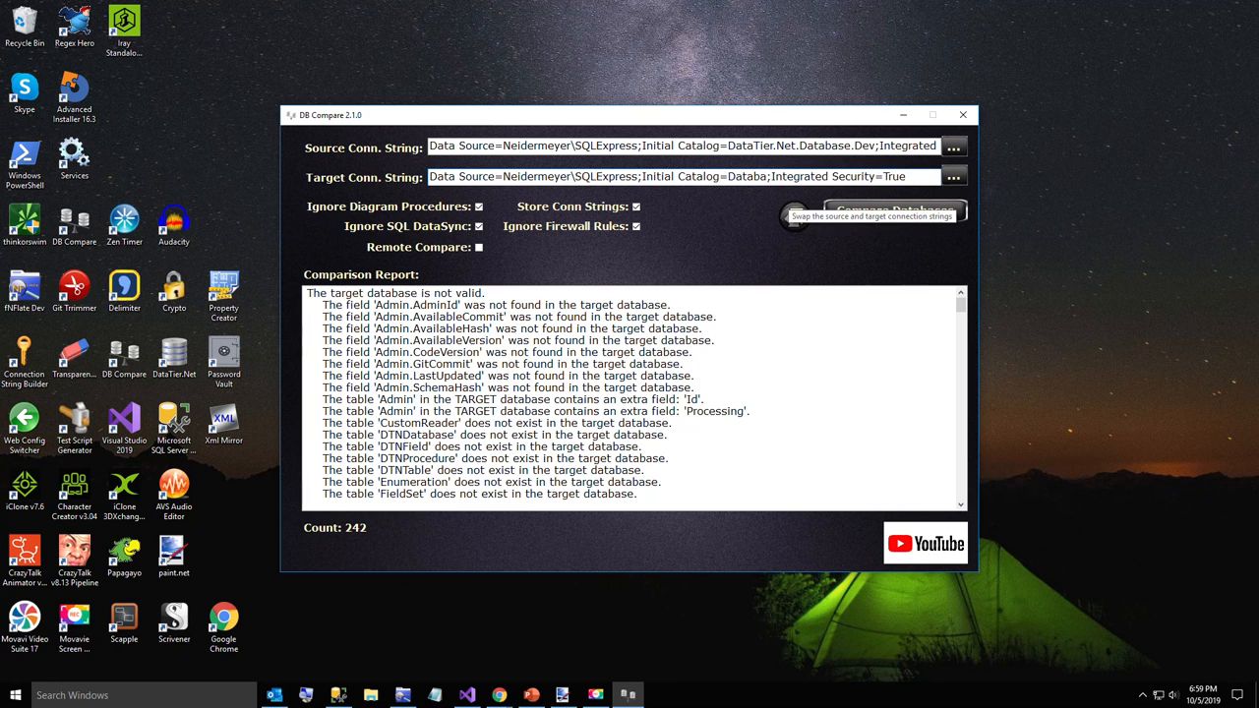
click(893, 210)
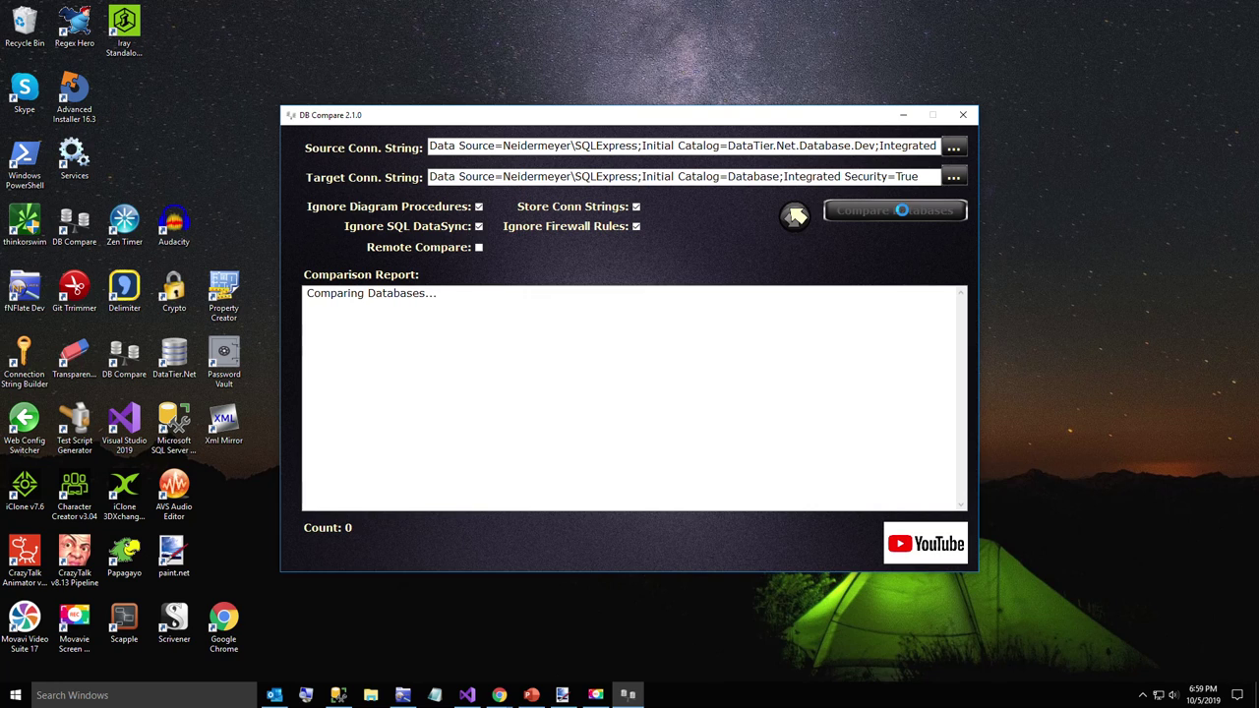
Dismiss the failed Database connection warning and recompare against DataTier.Net.Database, now up to date.
click(894, 210)
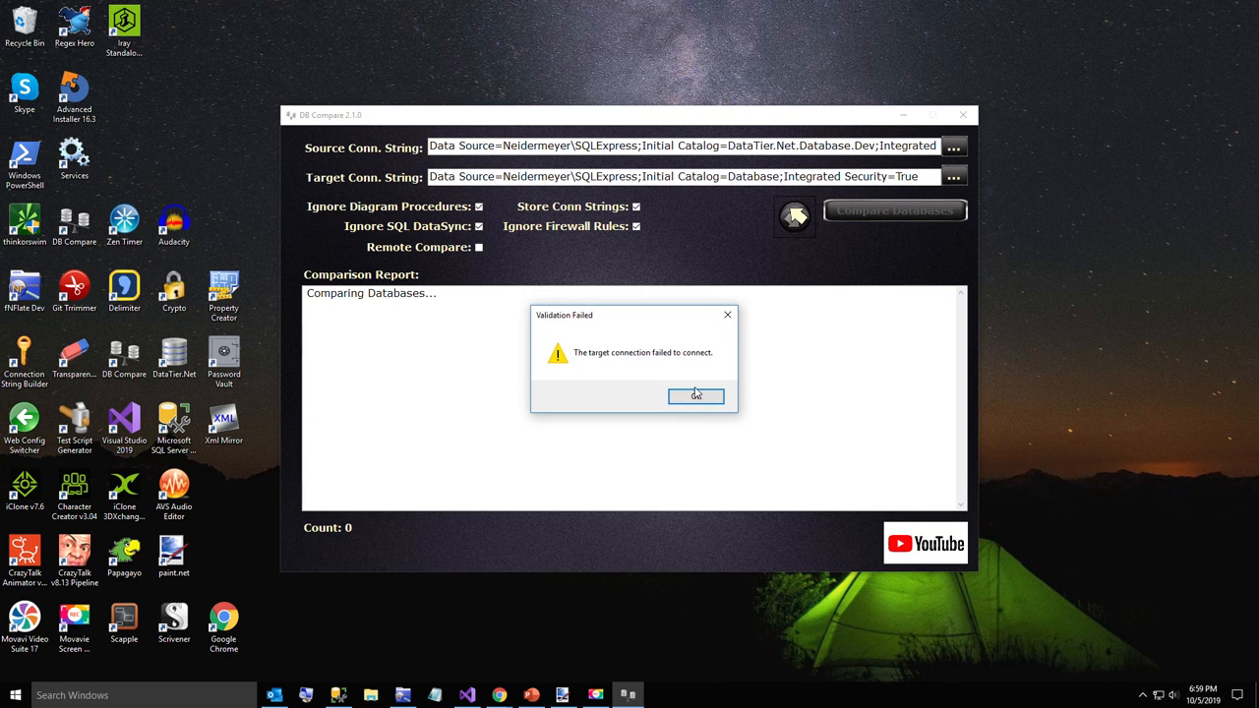
click(695, 396)
text(Tier.NEt.Data)
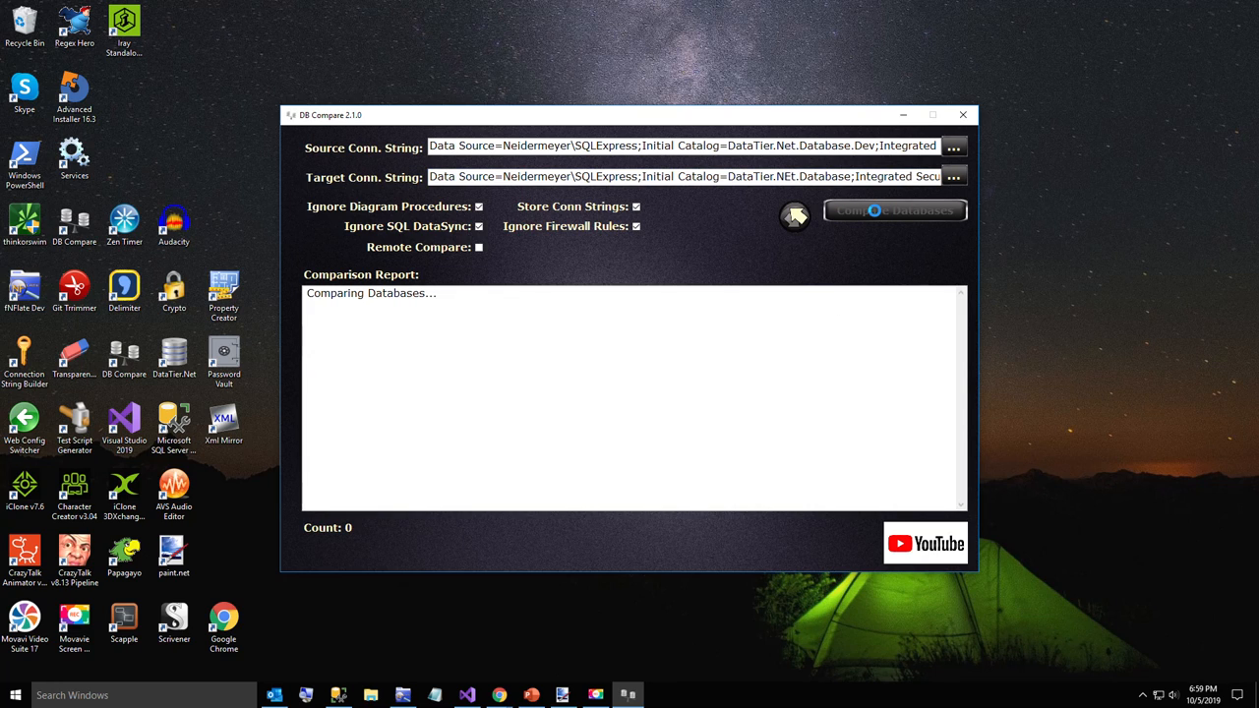
click(894, 209)
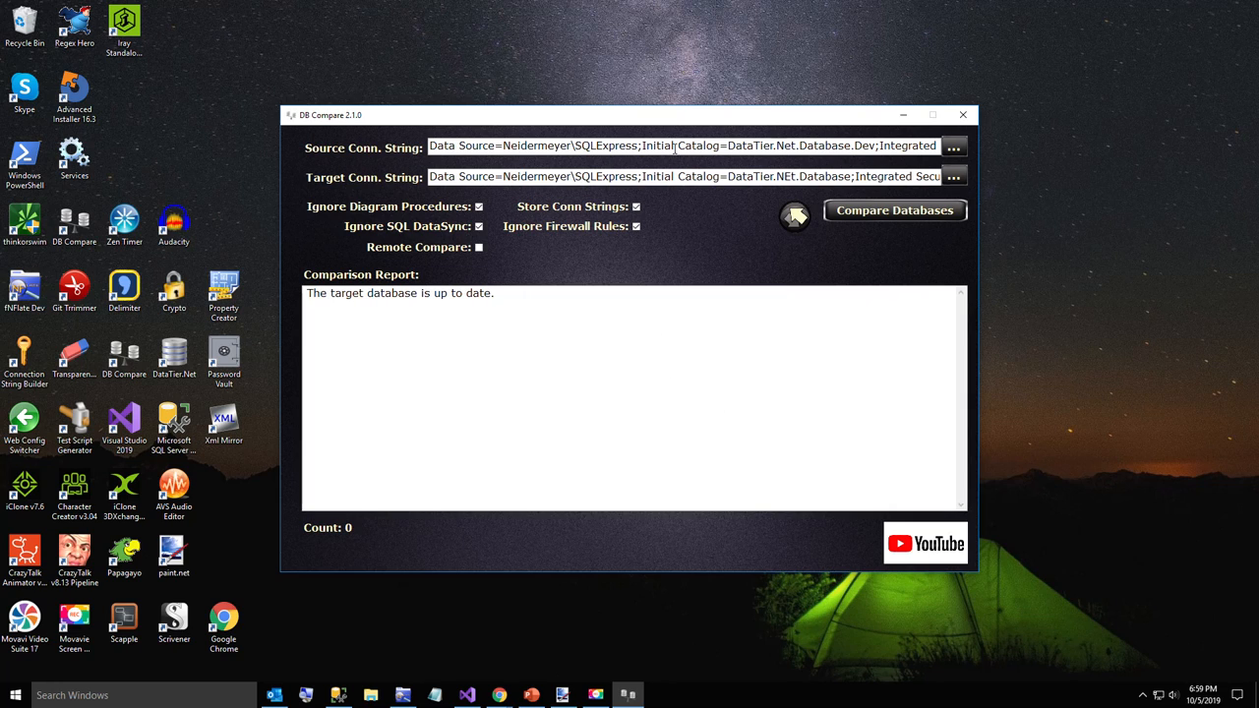
mouse_move(671, 123)
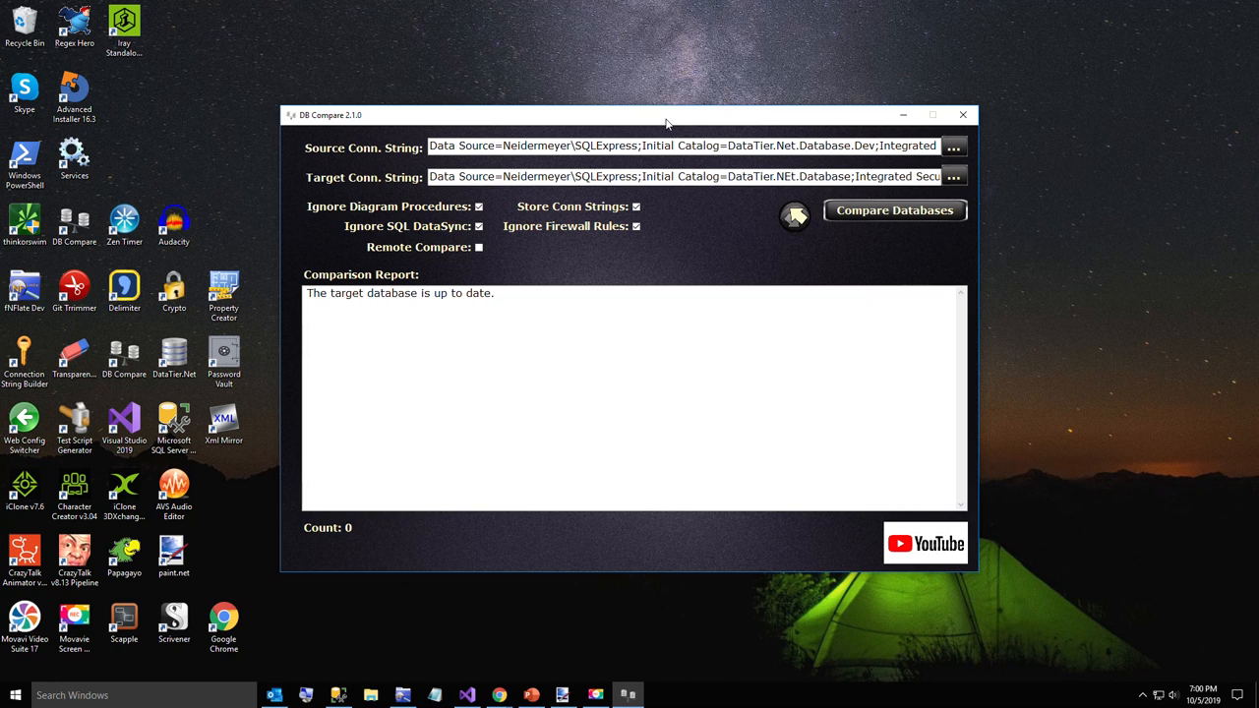
mouse_move(688, 609)
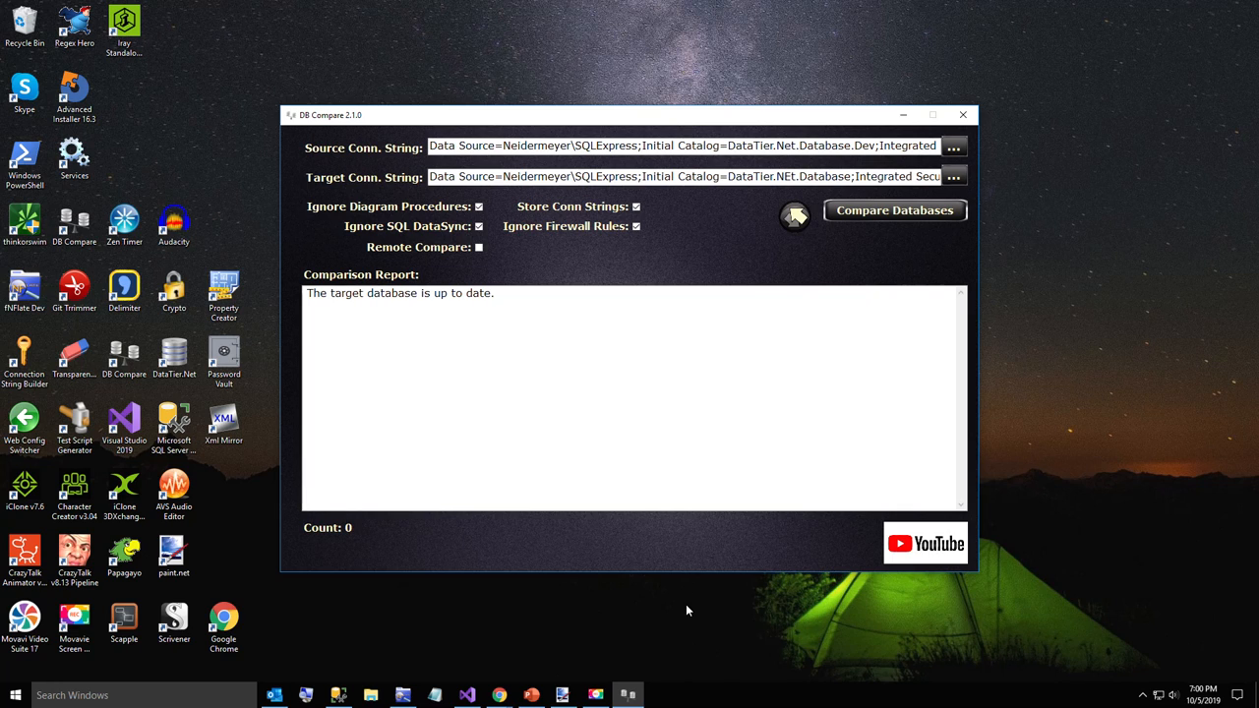
mouse_move(954, 128)
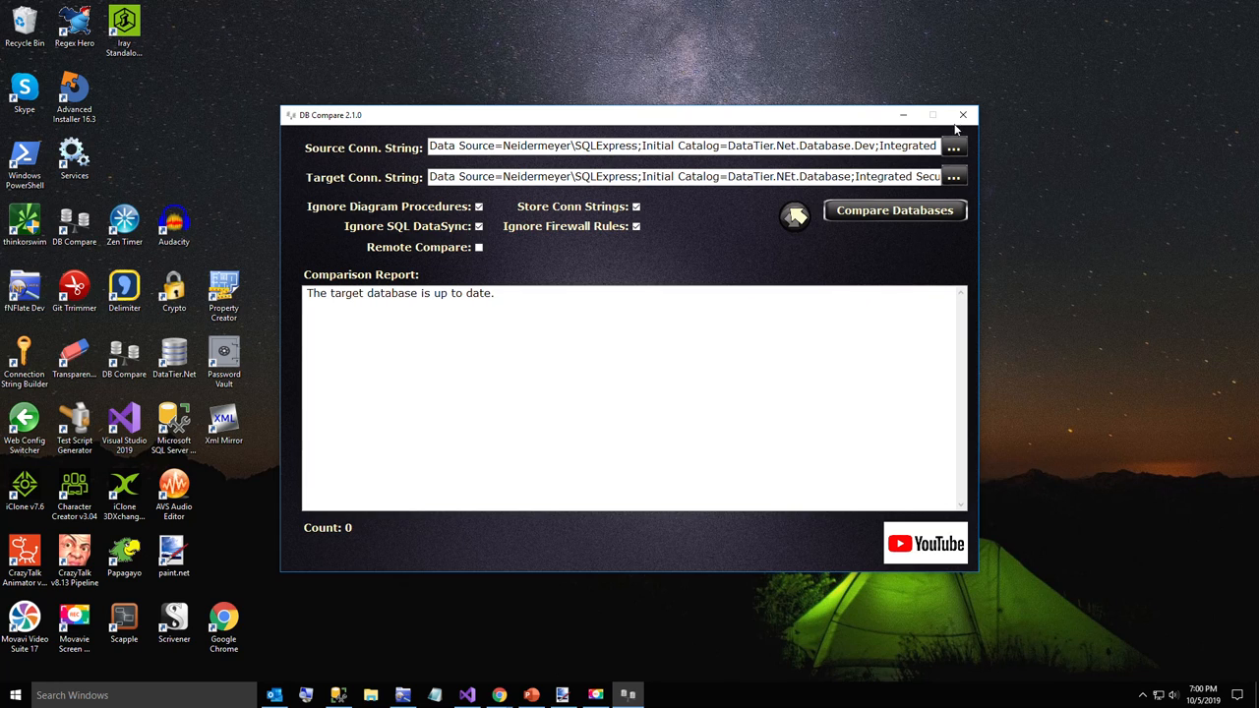
mouse_move(962, 115)
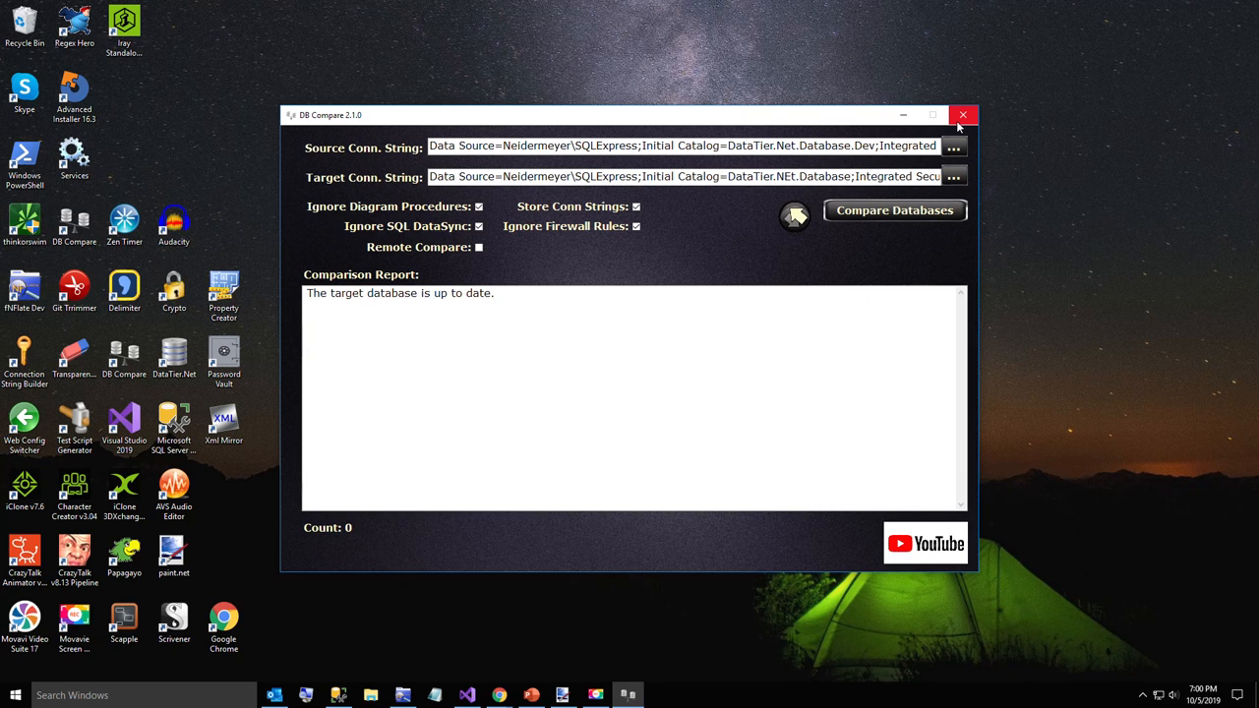
mouse_move(922, 253)
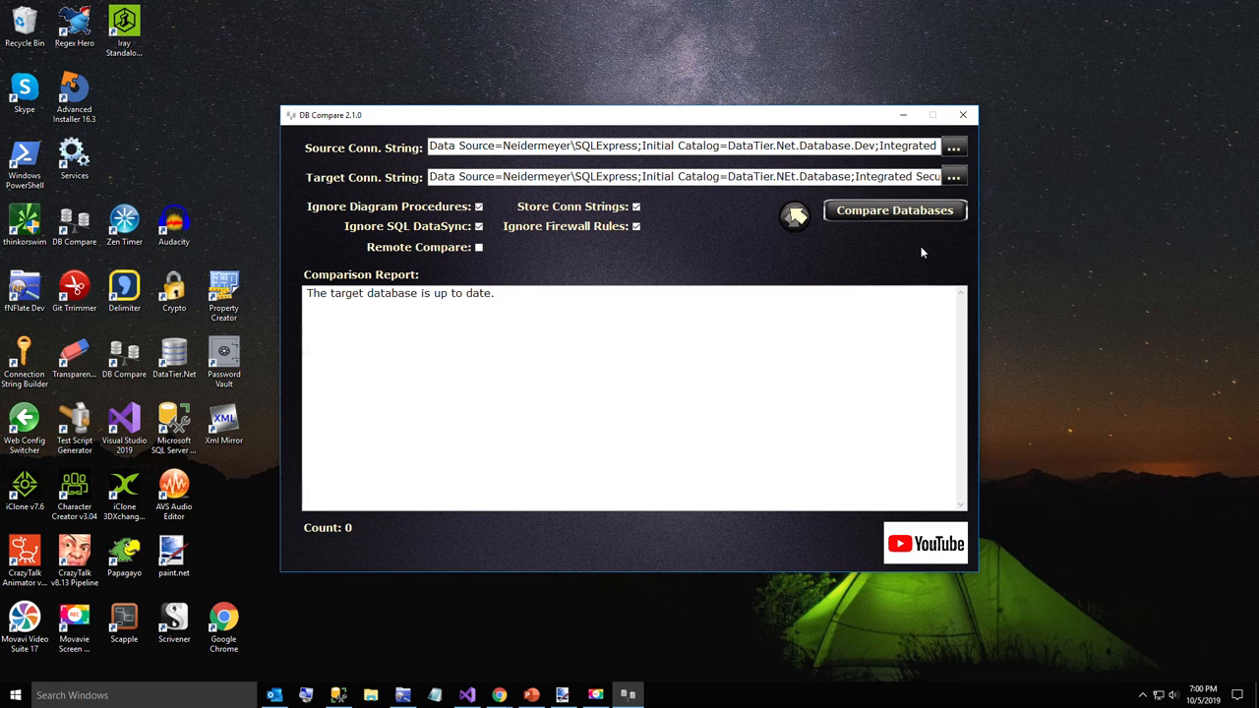
mouse_move(903, 261)
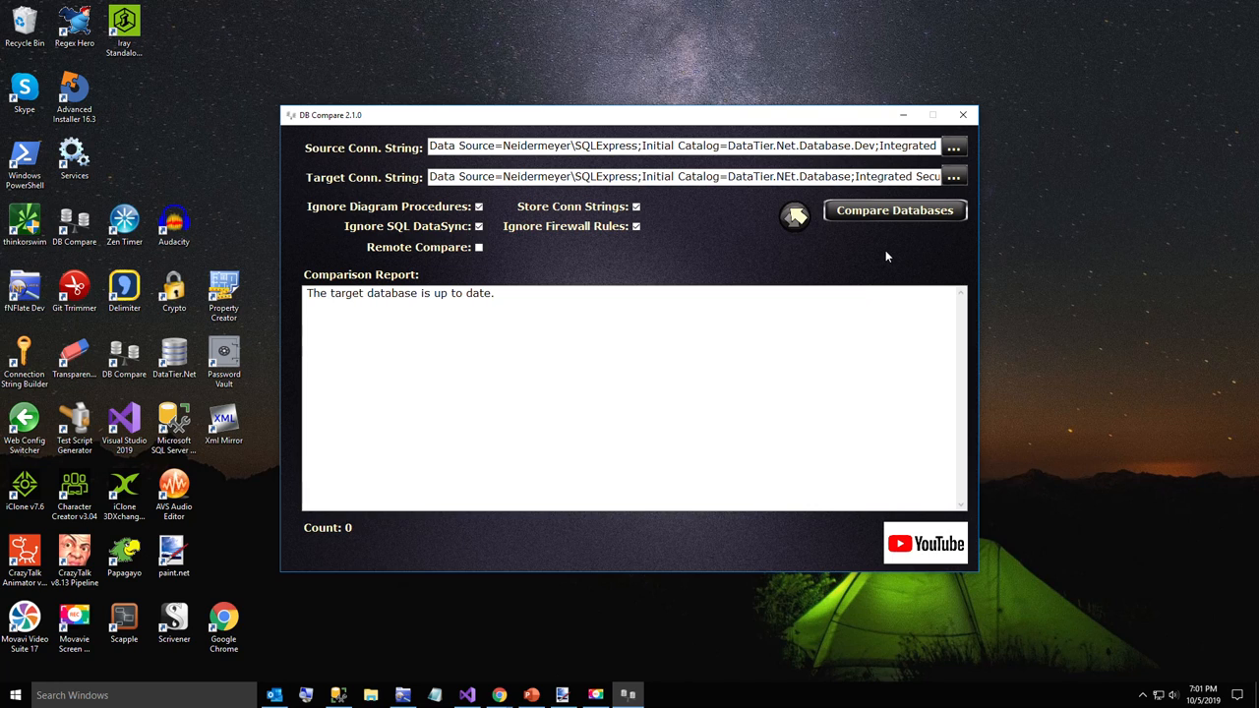
mouse_move(875, 252)
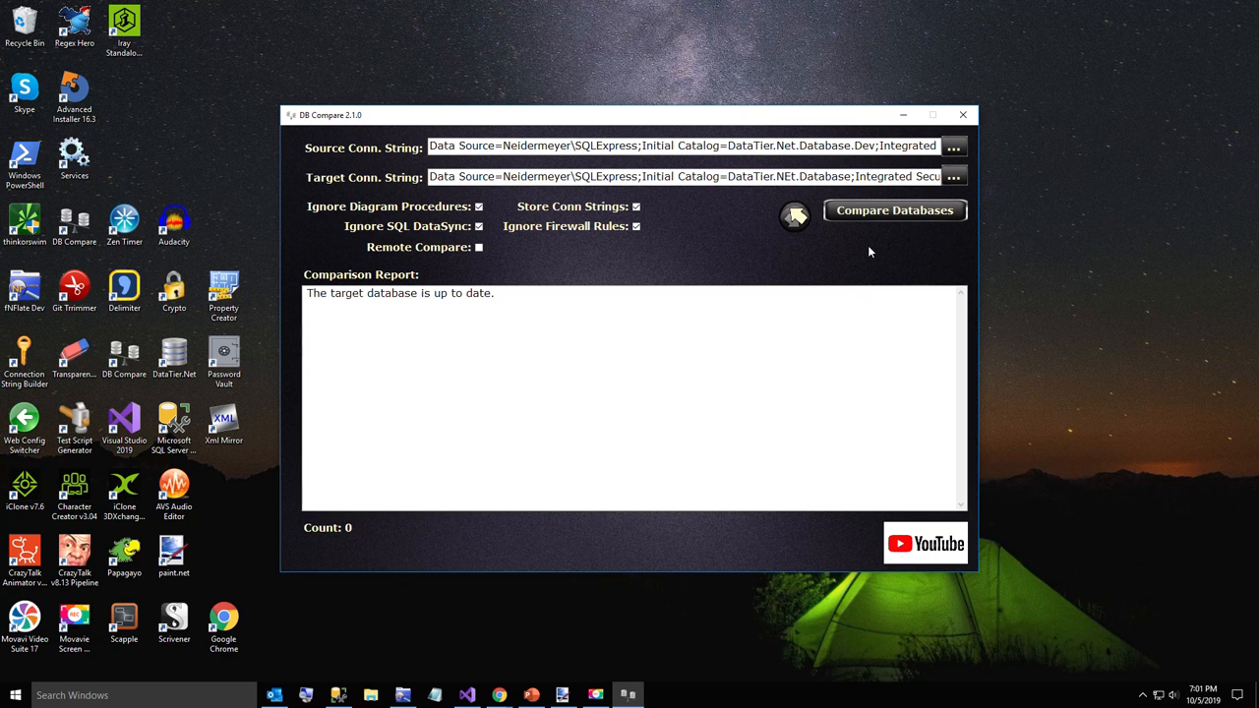
mouse_move(889, 204)
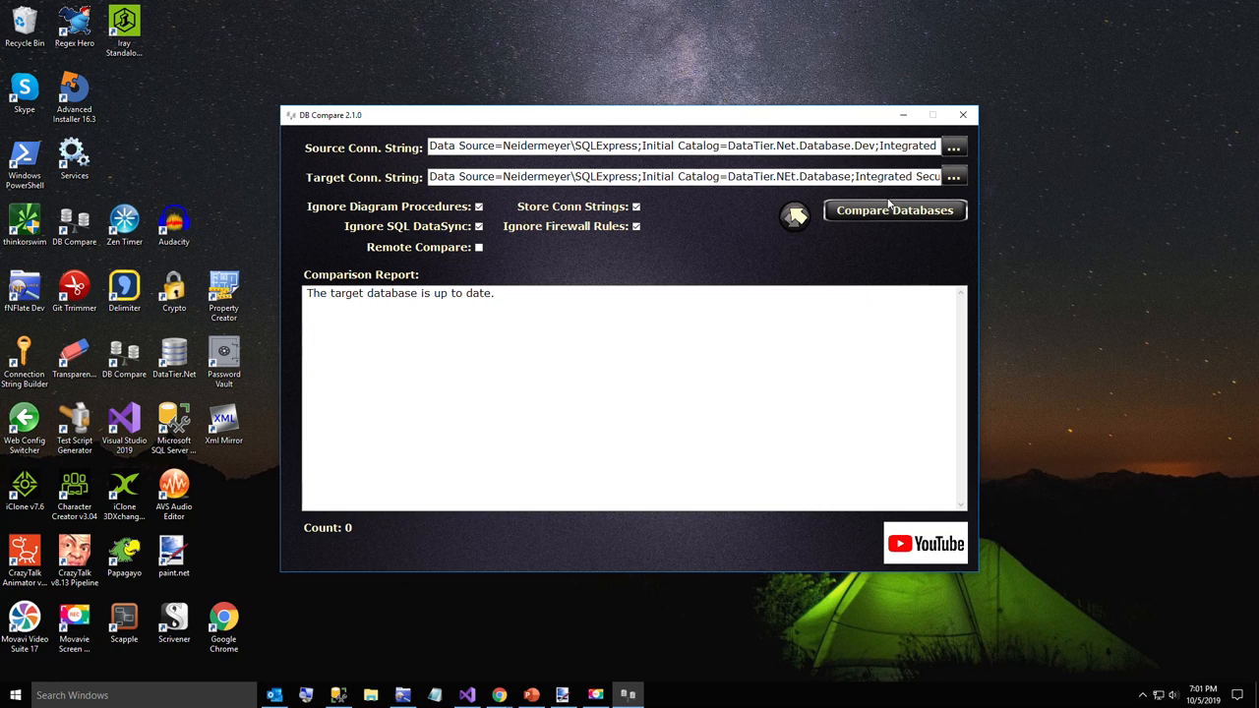